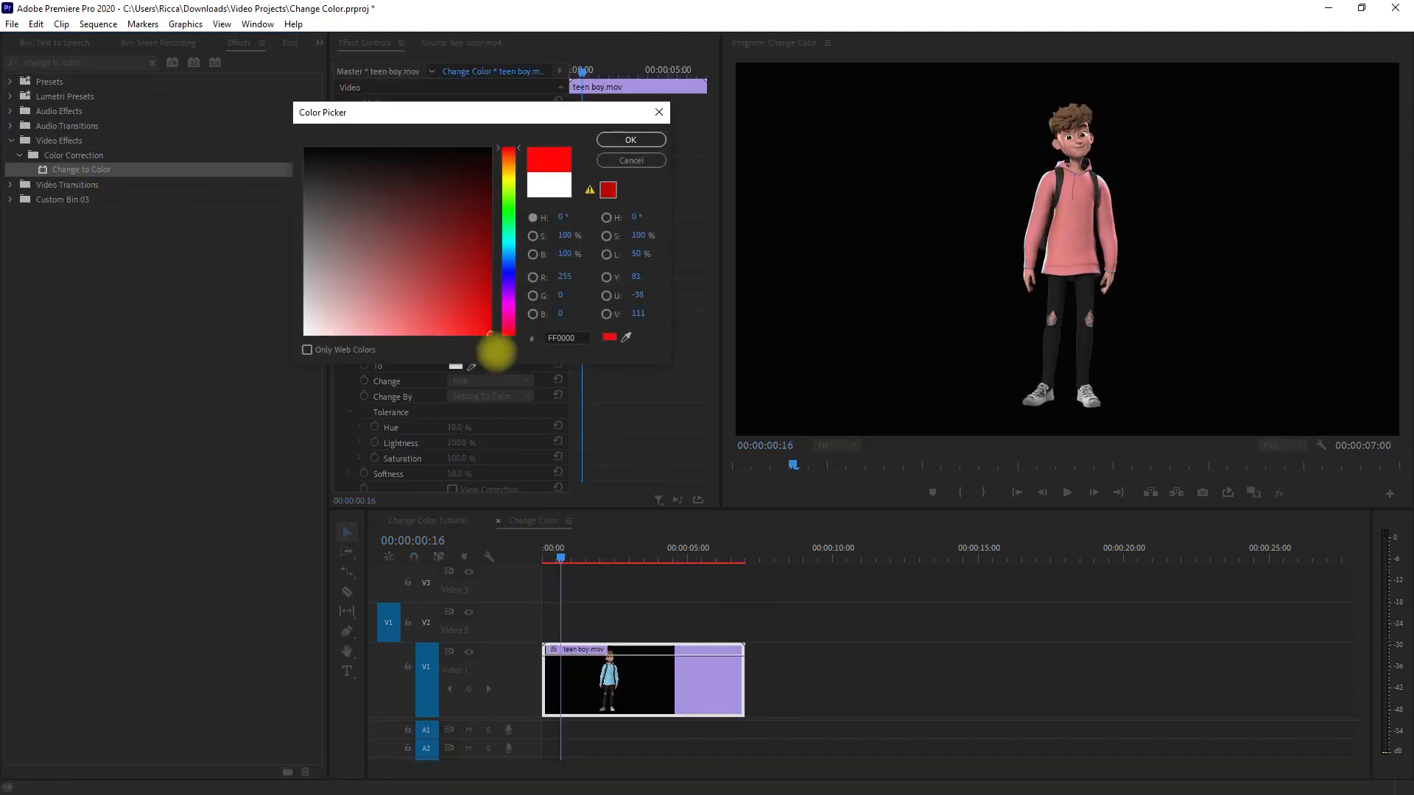
Confirm red (FF0000) as the To colour for the hoodie's Change to Color effect.
left_click(629, 139)
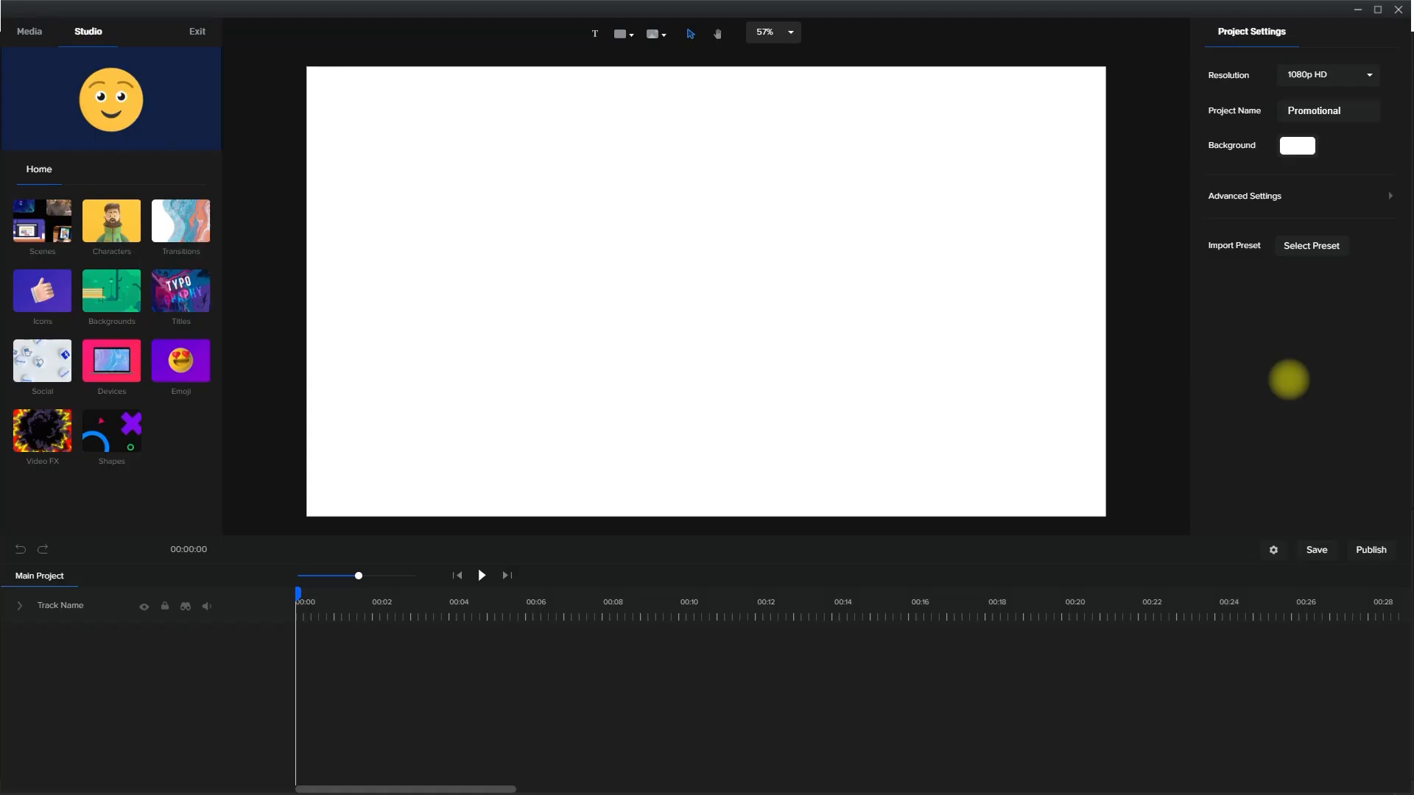
Add the Teen Boy character from the library with Idle and Wave actions.
left_click(1297, 146)
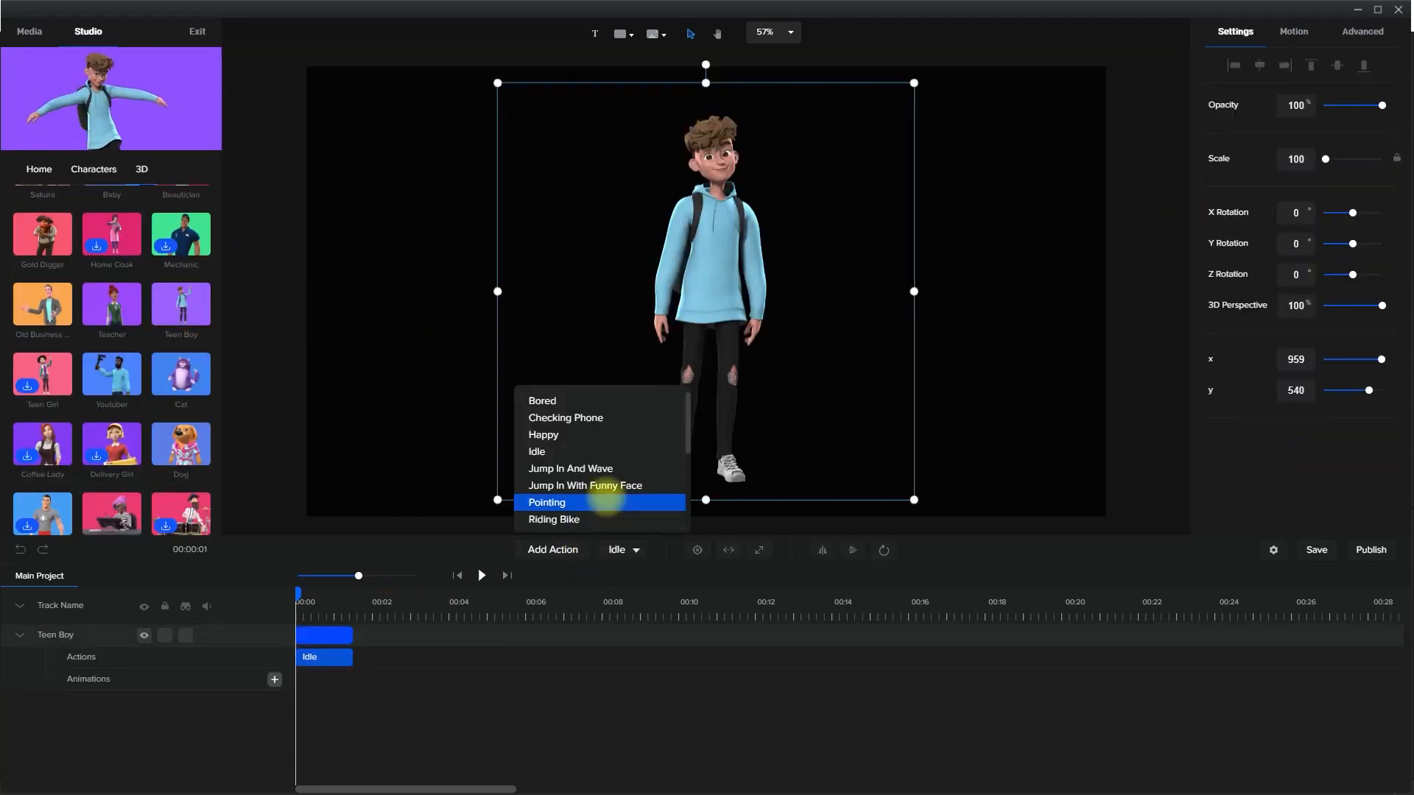
left_click(538, 499)
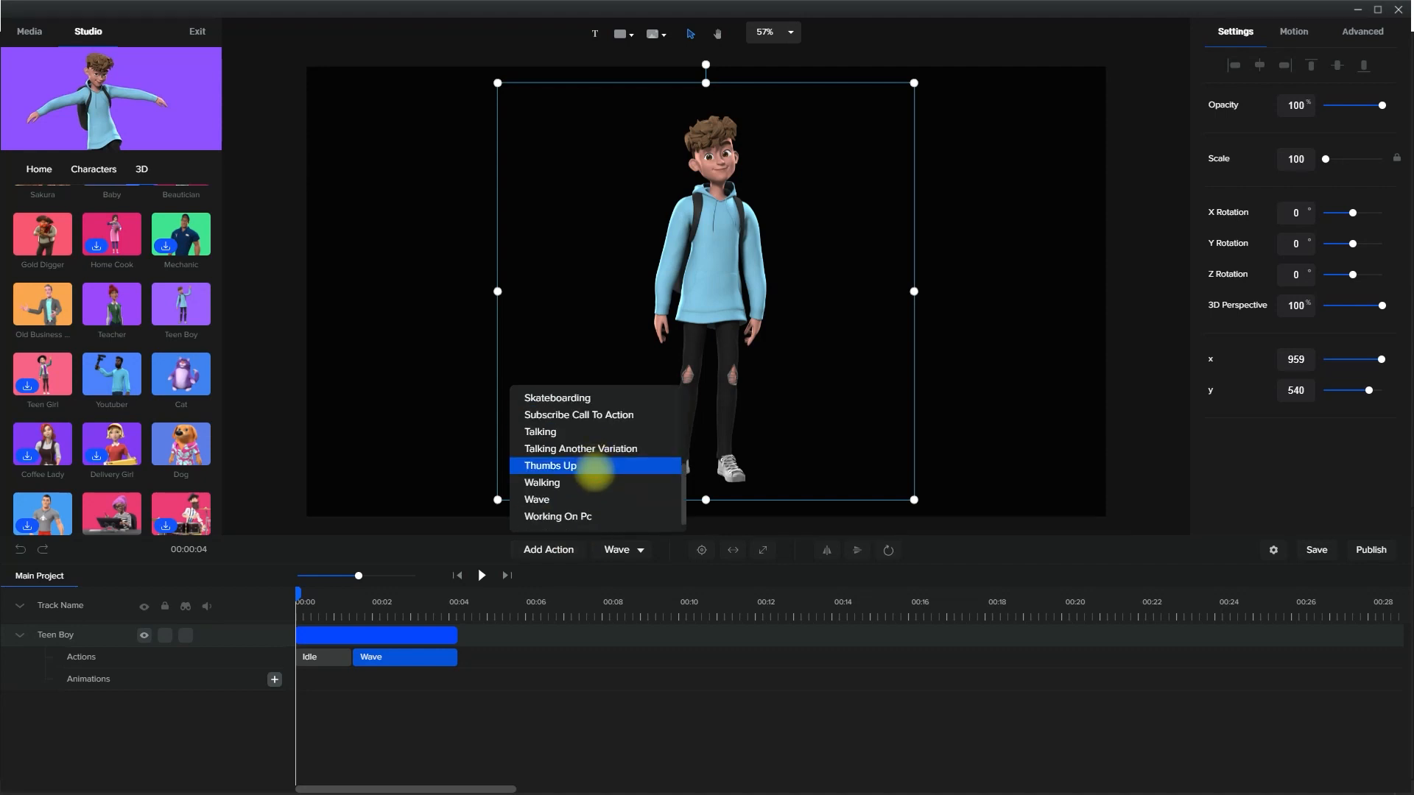
left_click(549, 465)
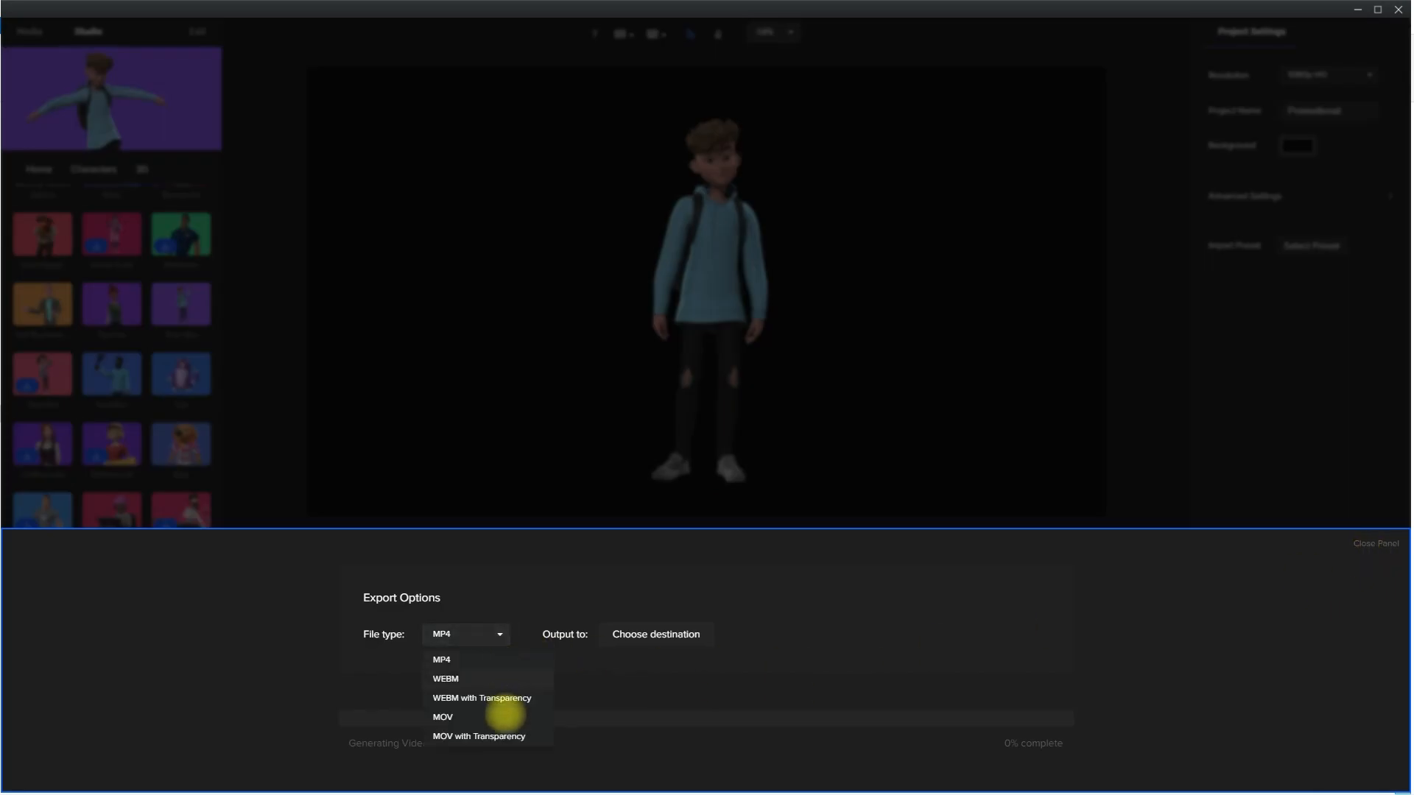
Publish the character as MOV with Transparency to a chosen destination.
left_click(478, 736)
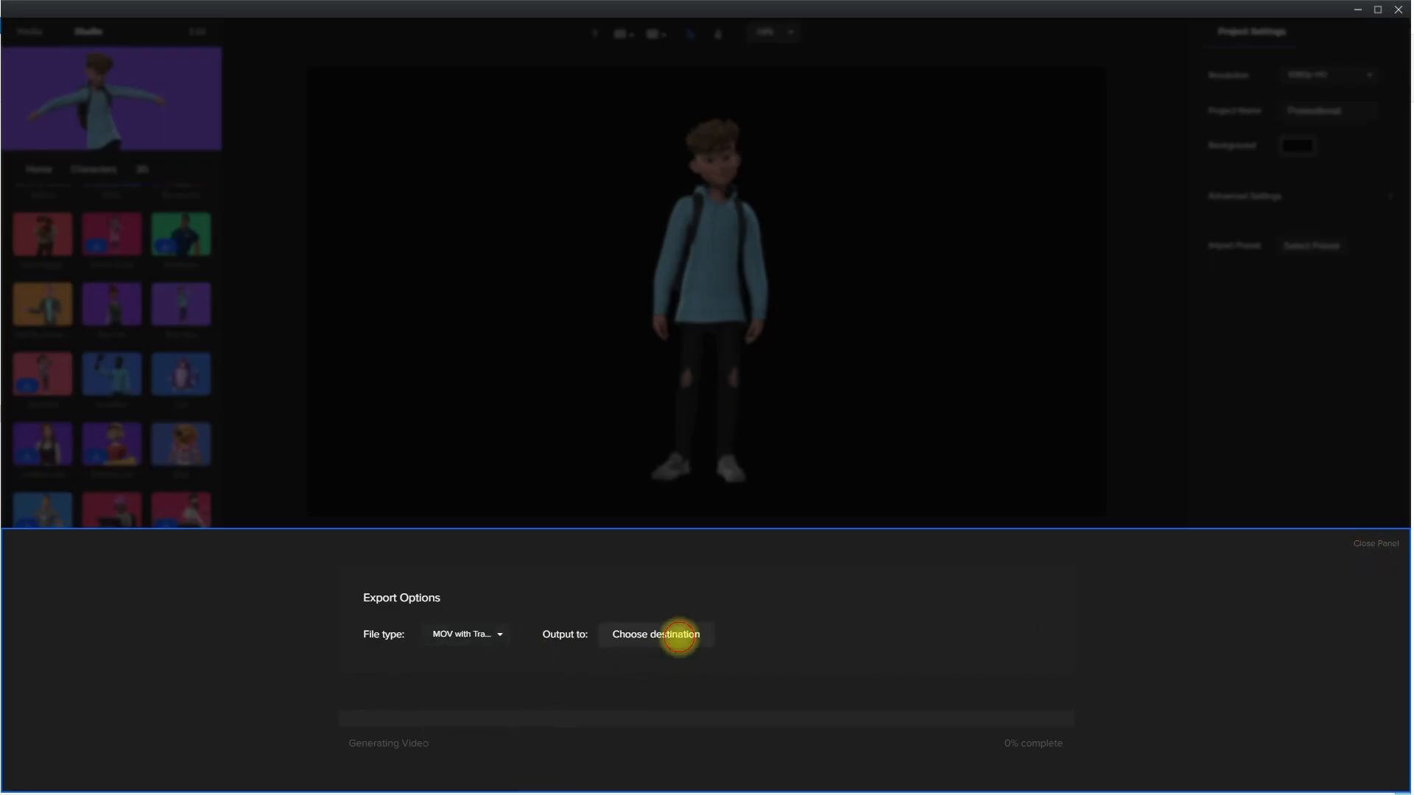
left_click(655, 633)
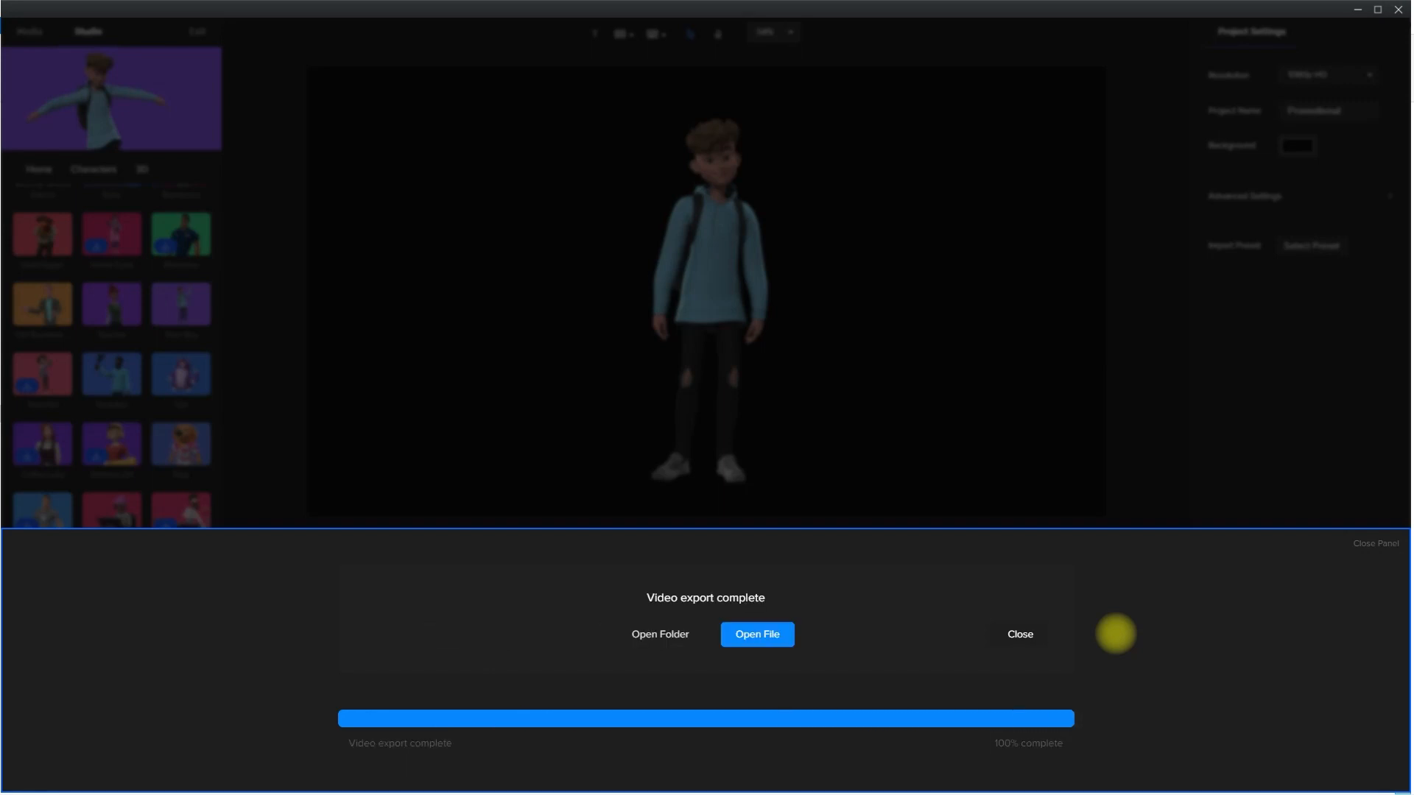
left_click(1019, 634)
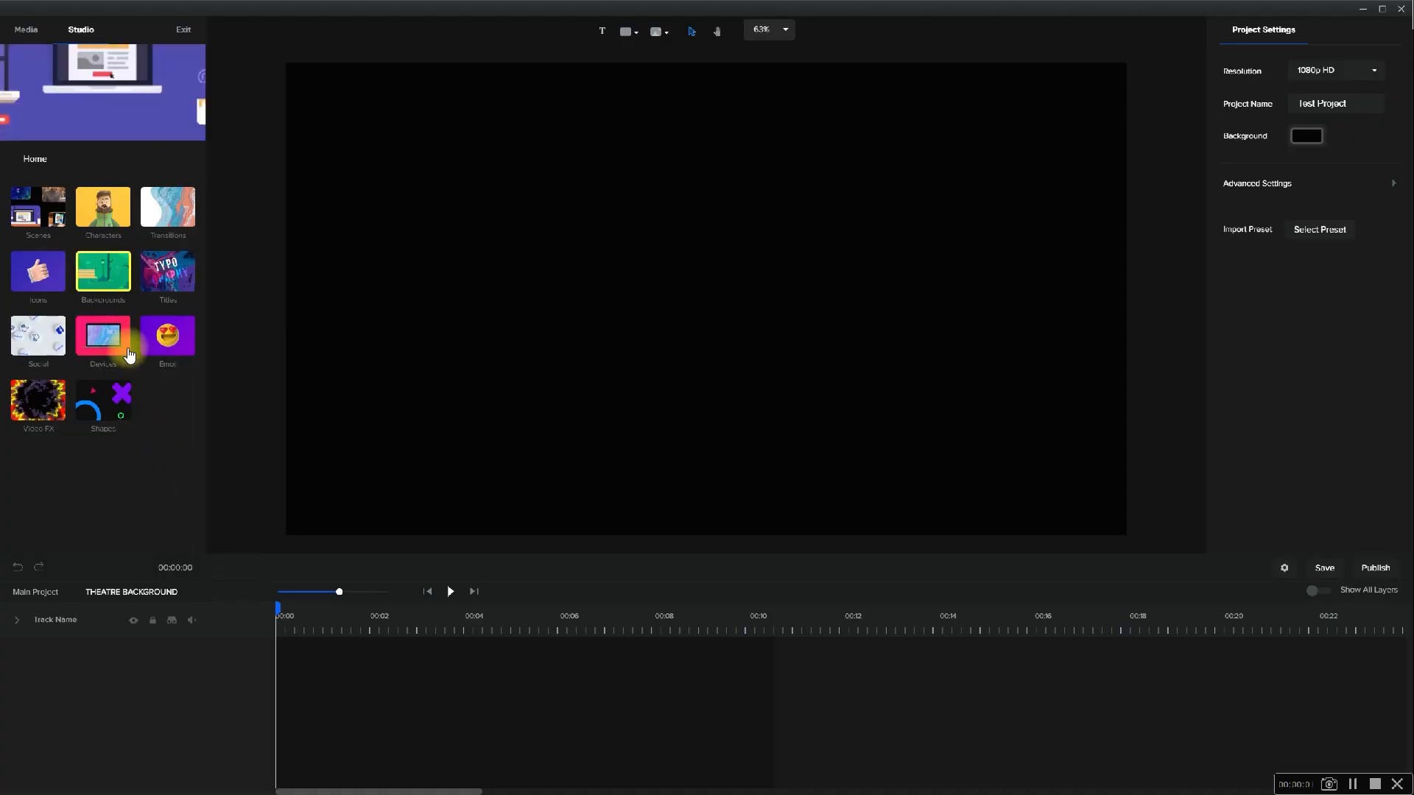
Add the red theatre stage from Backgrounds and publish it as MP4.
left_click(103, 276)
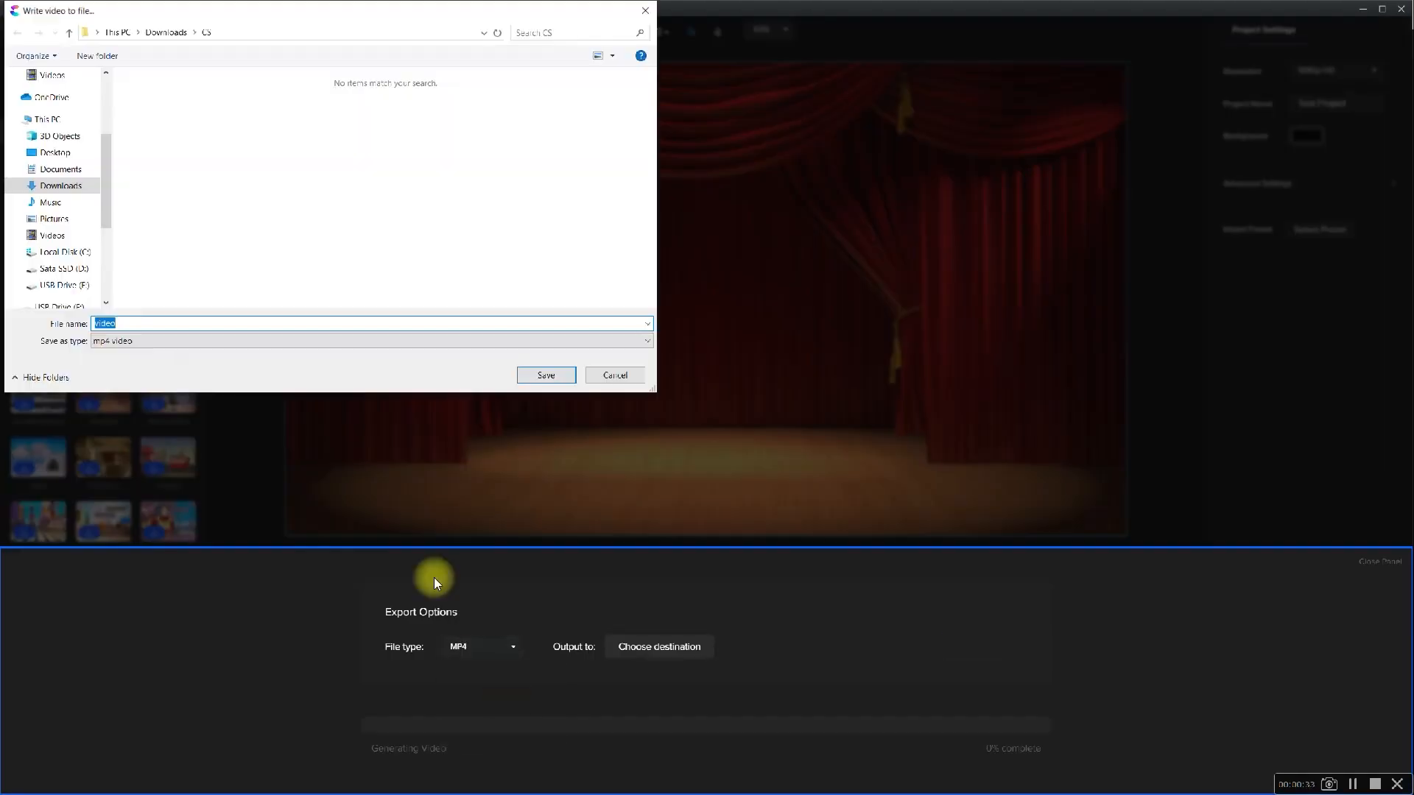
left_click(545, 375)
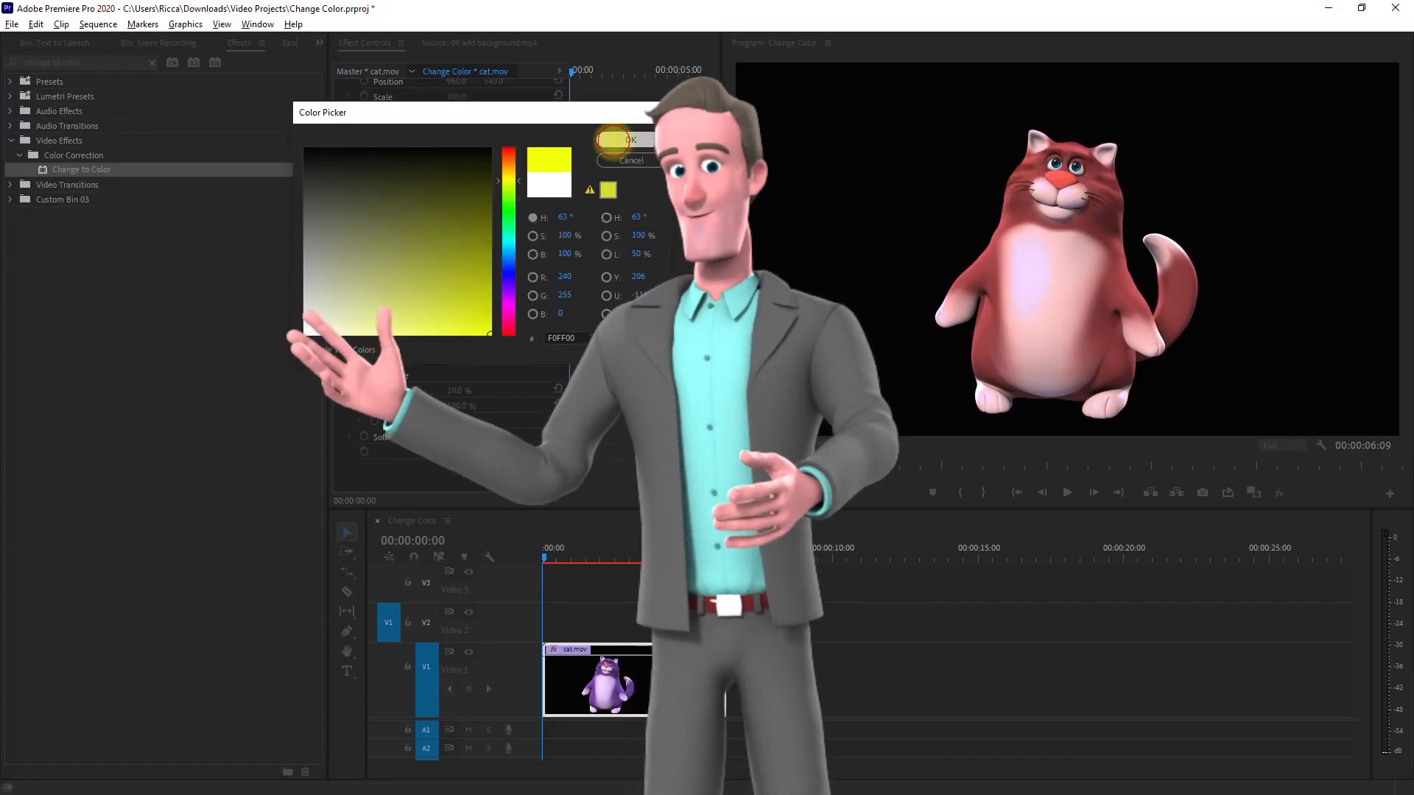
Confirm yellow for the cat, then review the bear, teen boy and background clips in the stock bin.
left_click(631, 140)
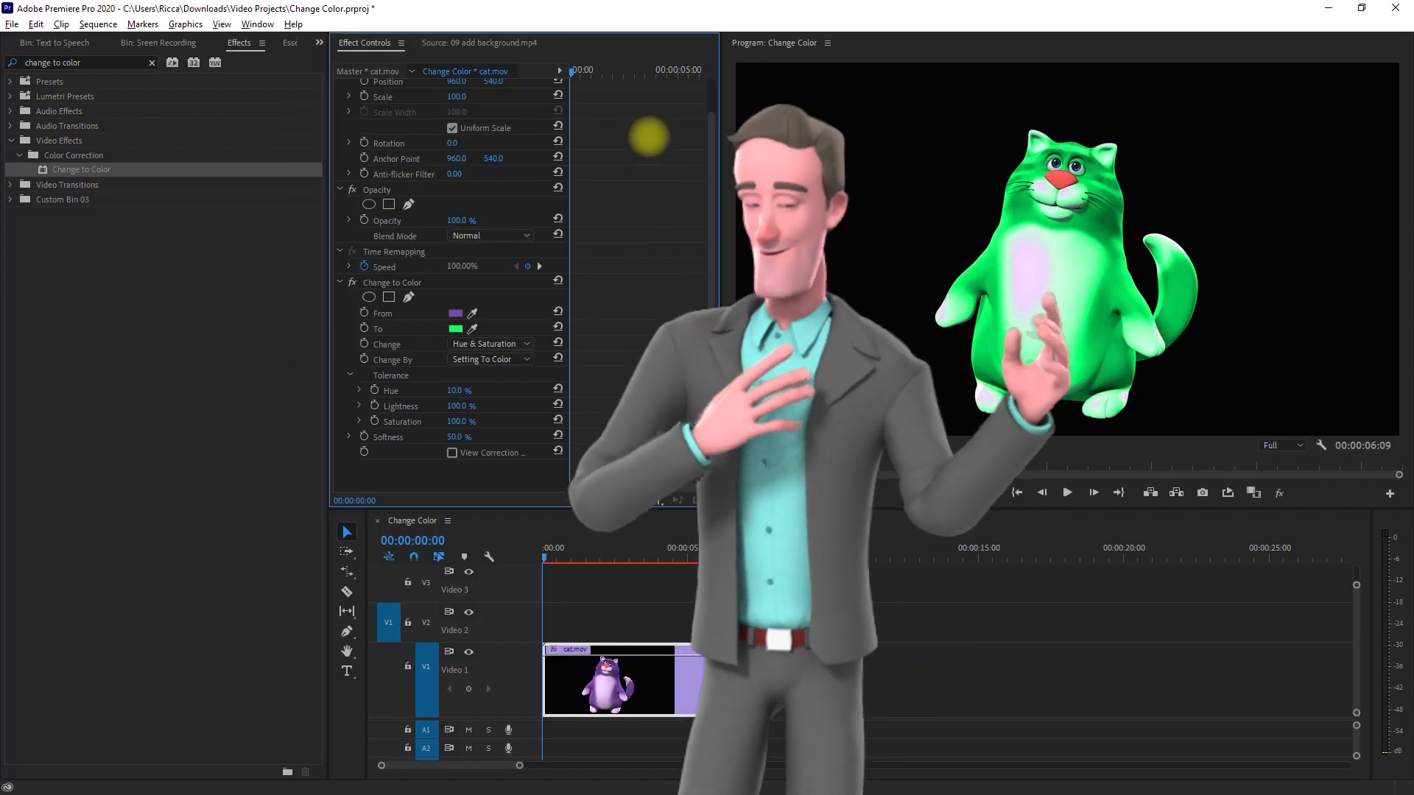
left_click(489, 343)
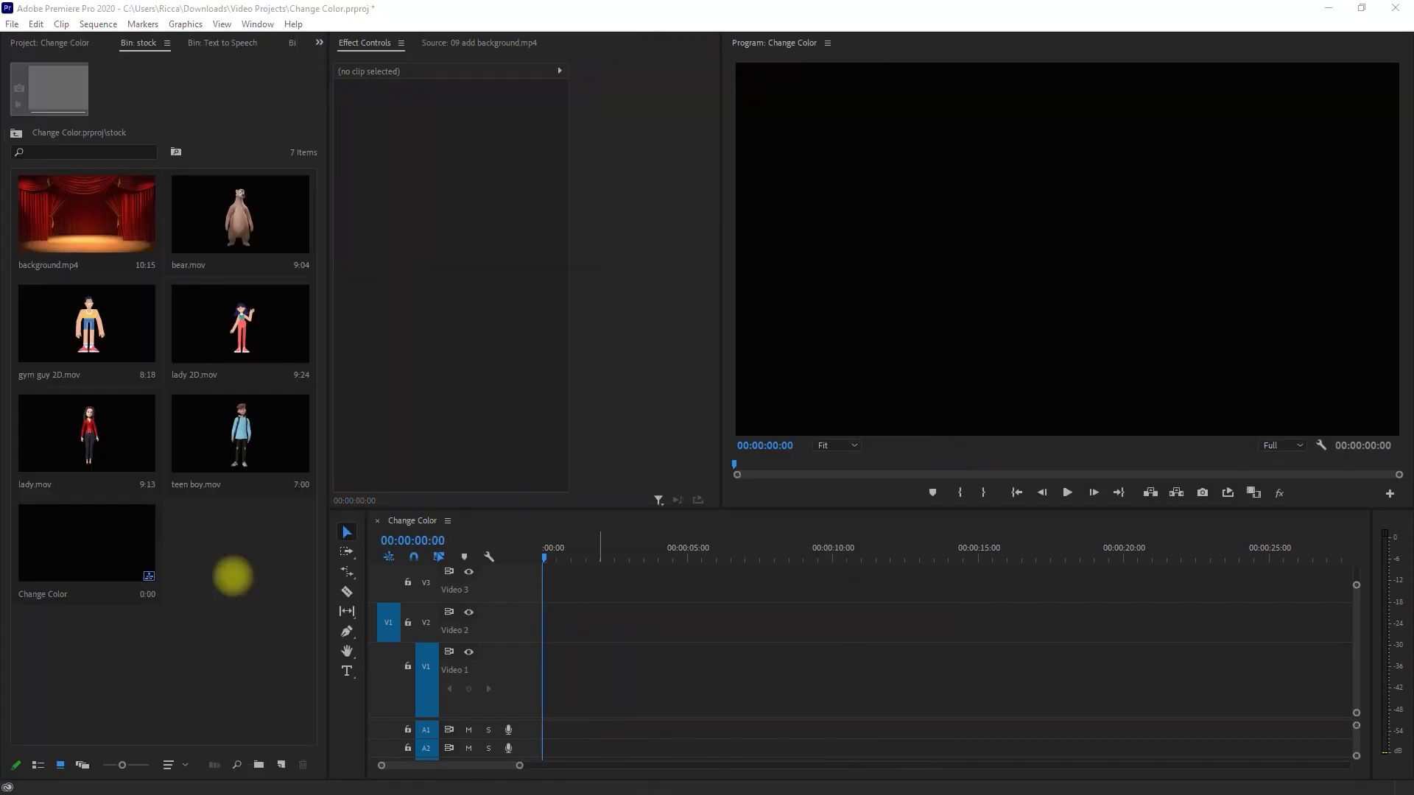
left_click(240, 213)
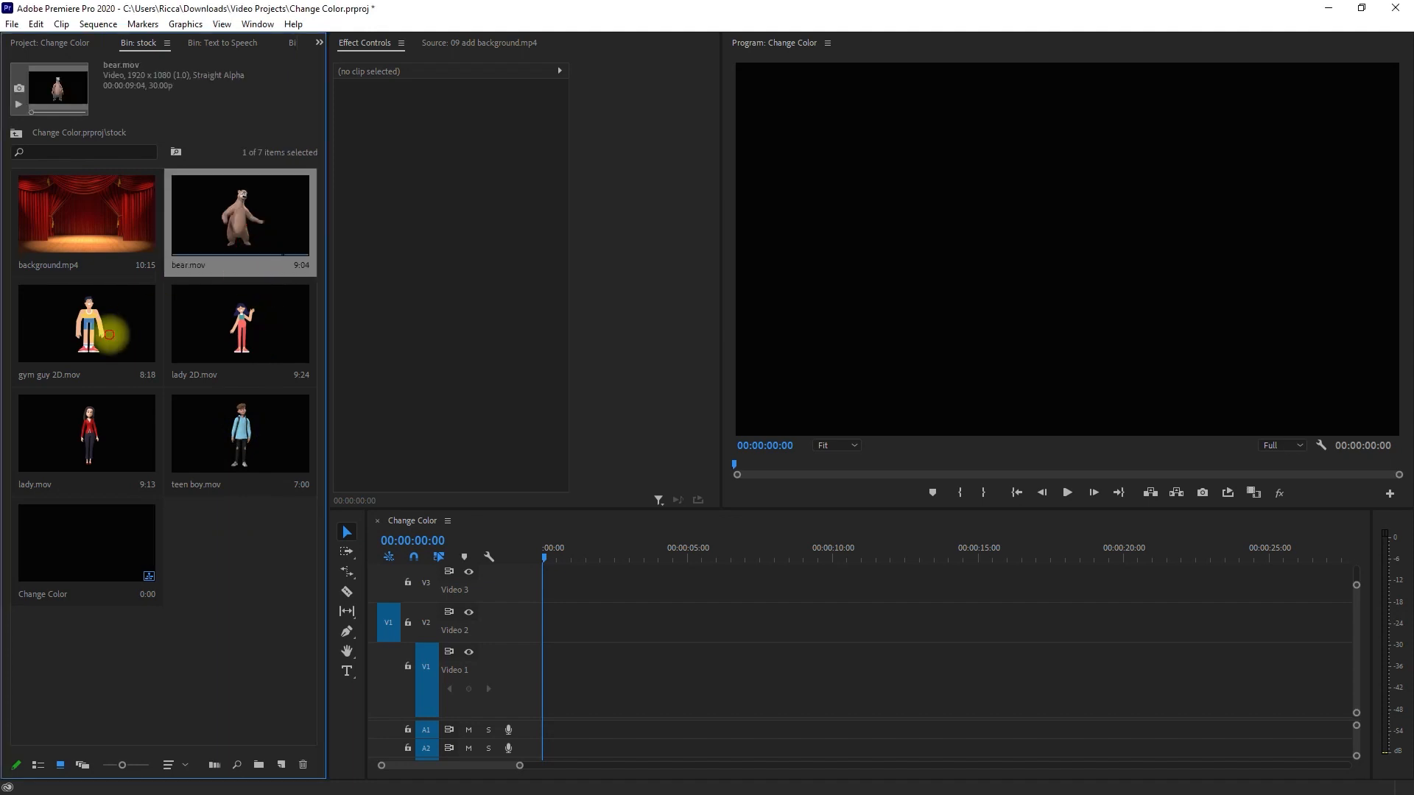
left_click(238, 436)
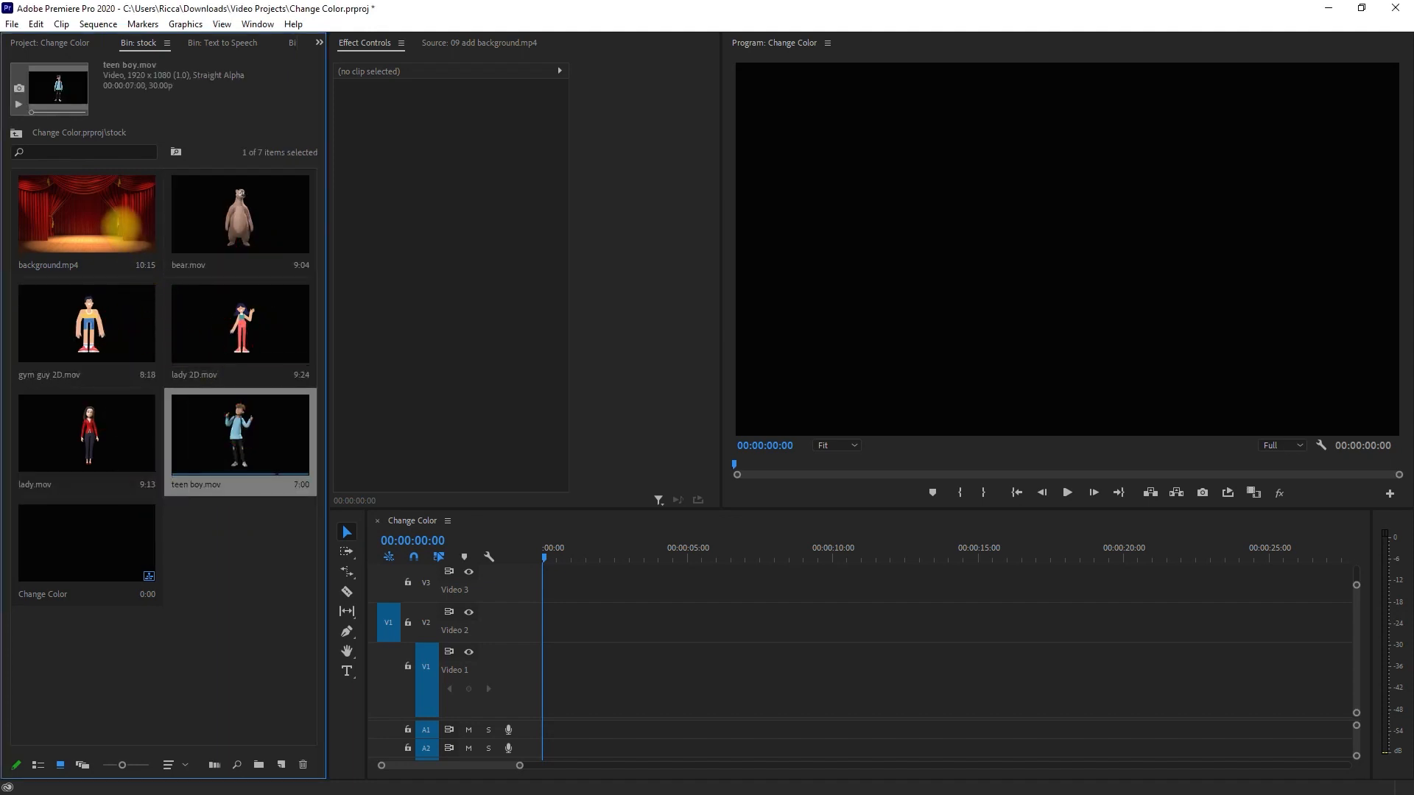
left_click(85, 213)
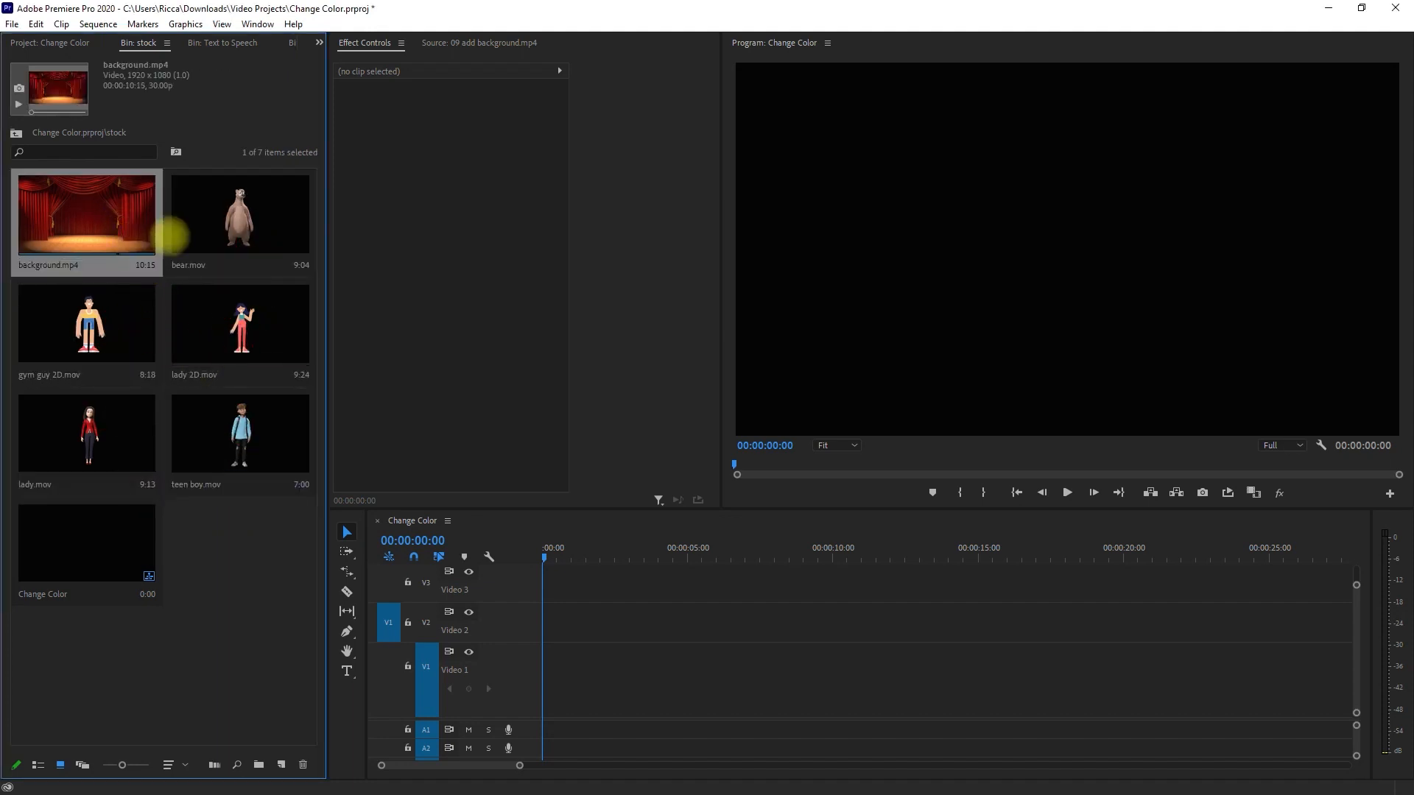
Place bear.mov on Video 1 and search the Effects panel for 'change'.
left_click_drag(239, 212, 672, 680)
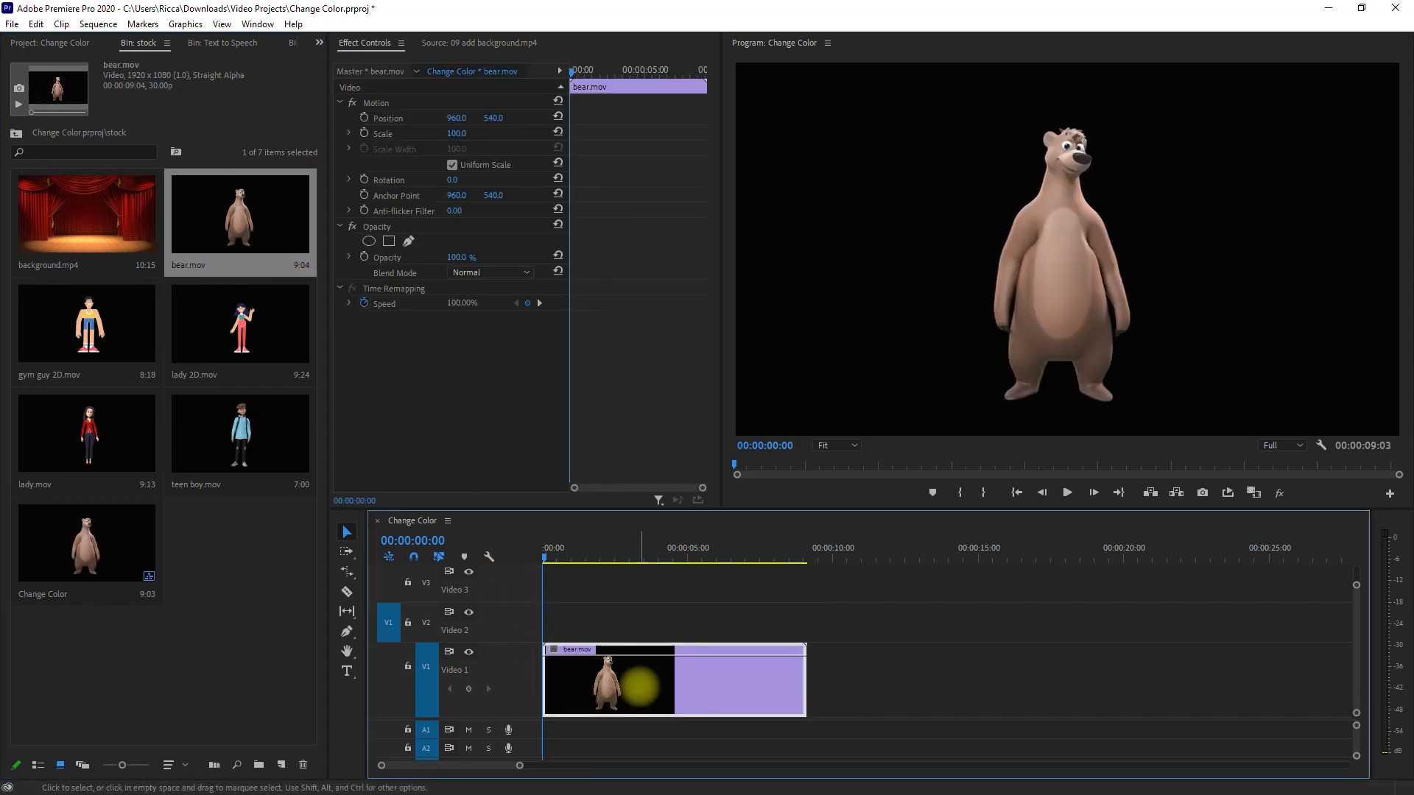
left_click(320, 43)
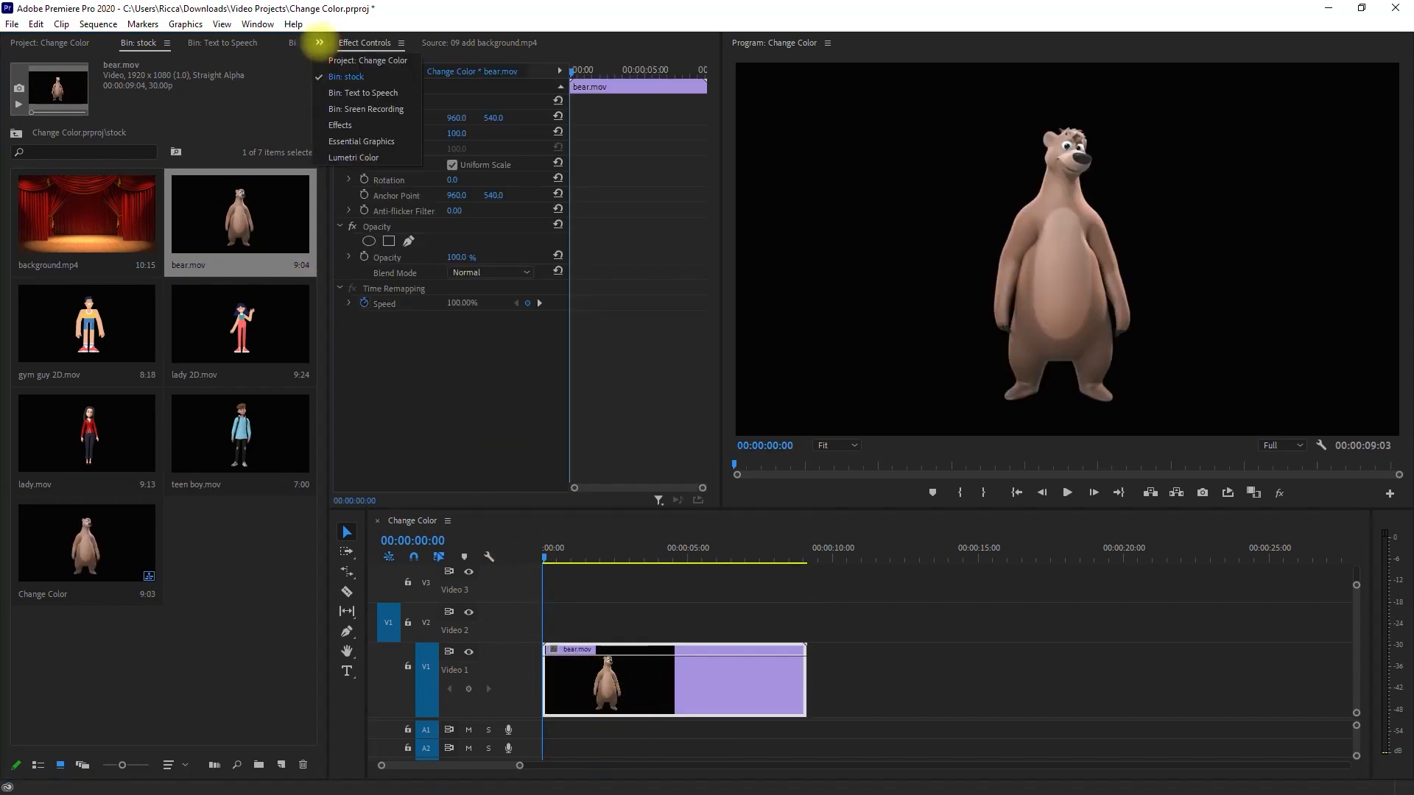
left_click(340, 124)
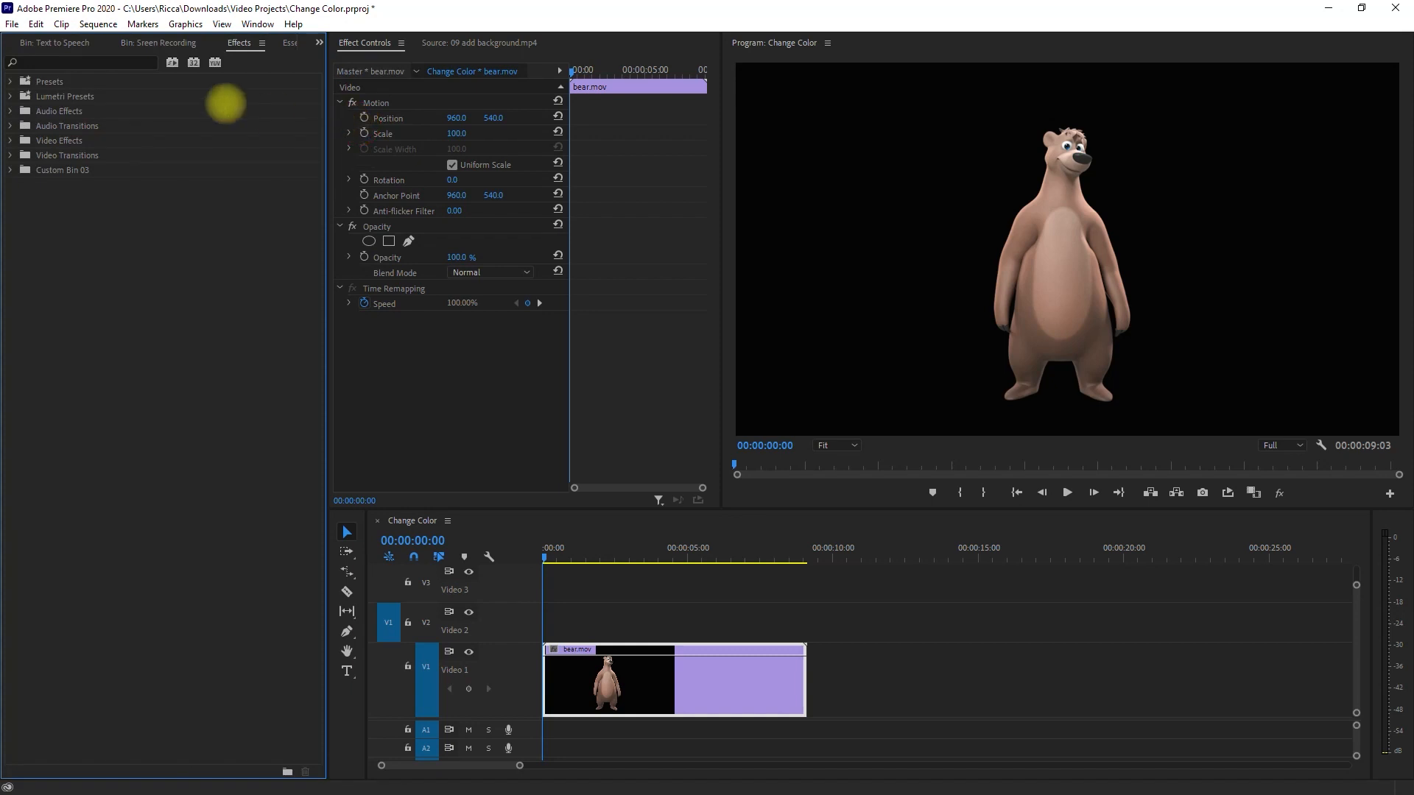
type("change to color")
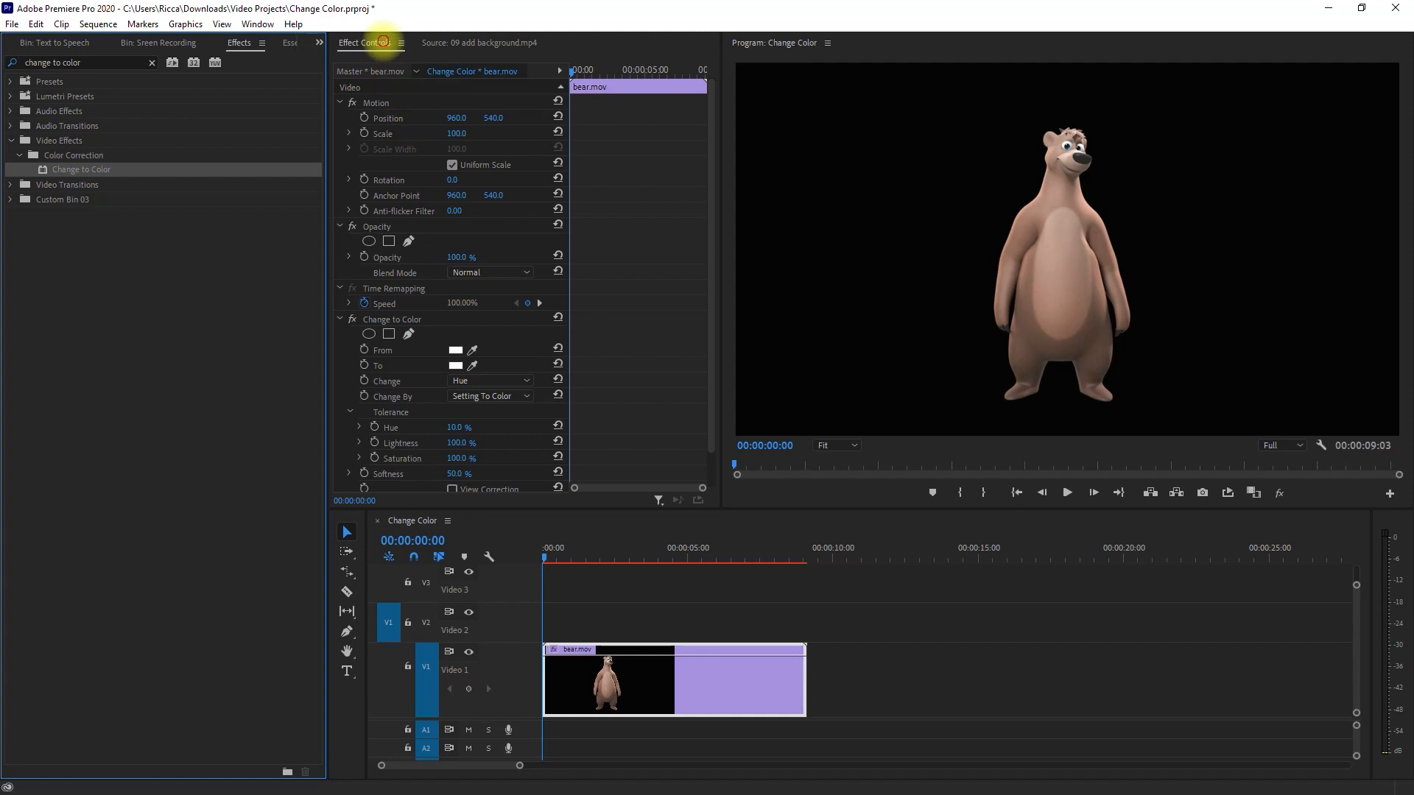
Set the bear's Change to Color target colour to blue.
scroll("down", 3)
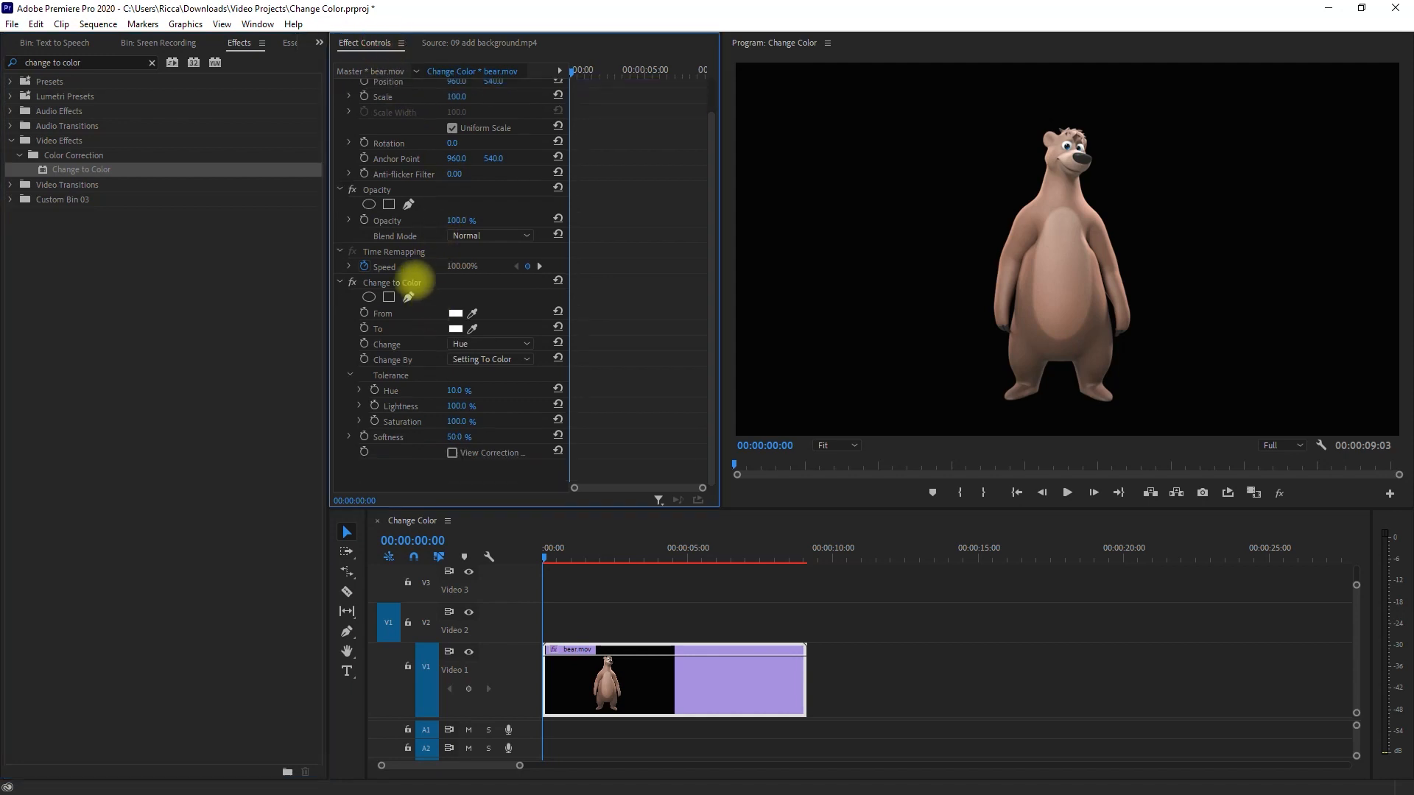
left_click(392, 283)
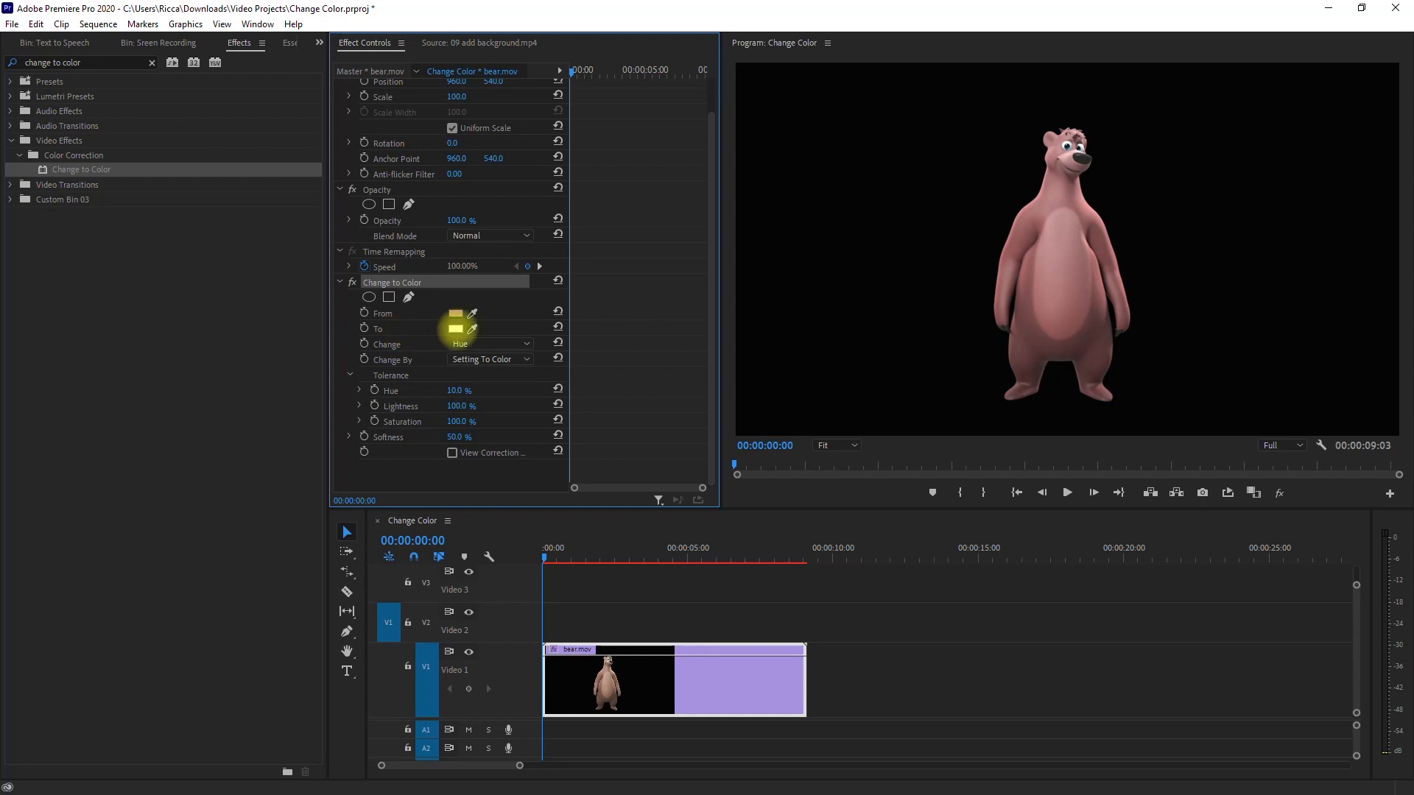
left_click(455, 312)
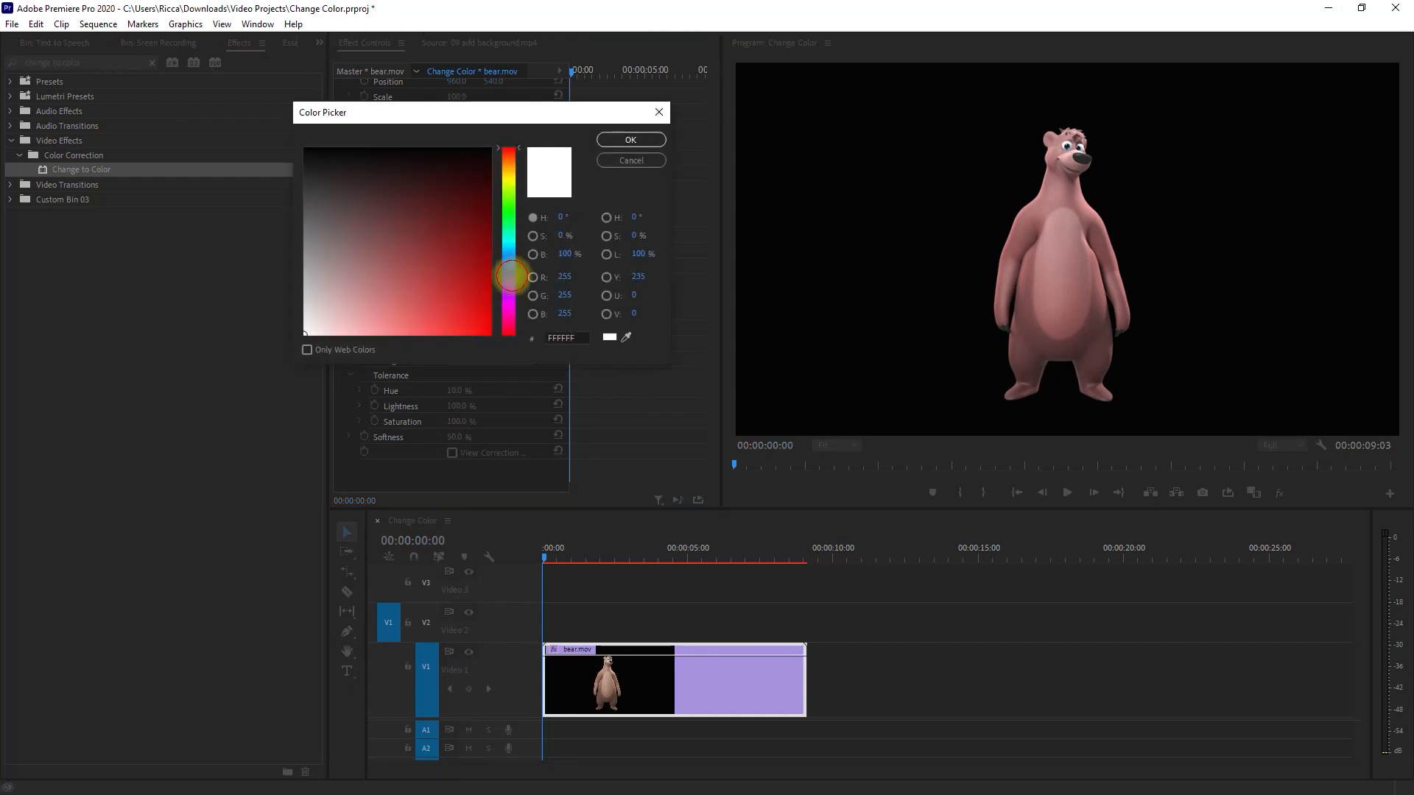
left_click(509, 277)
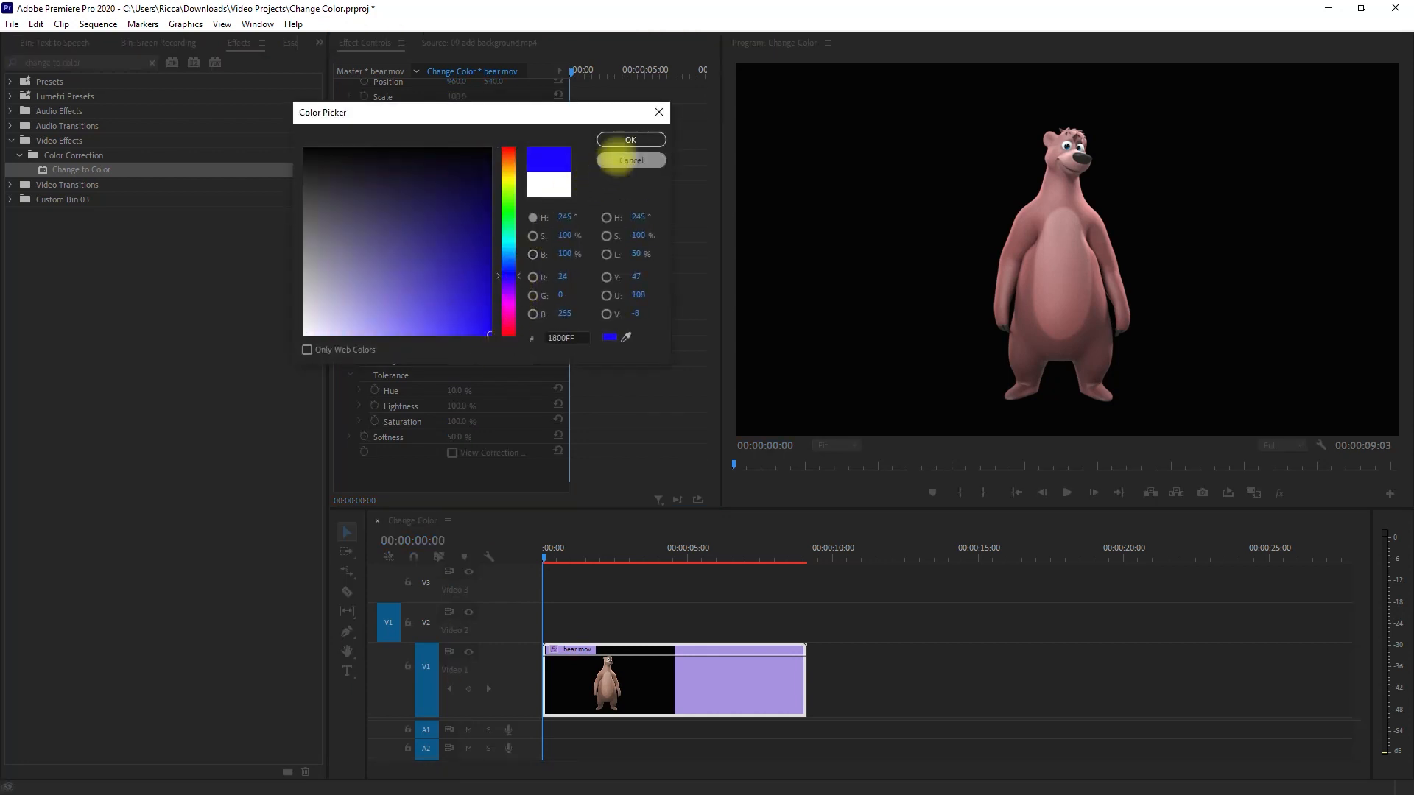
left_click(629, 140)
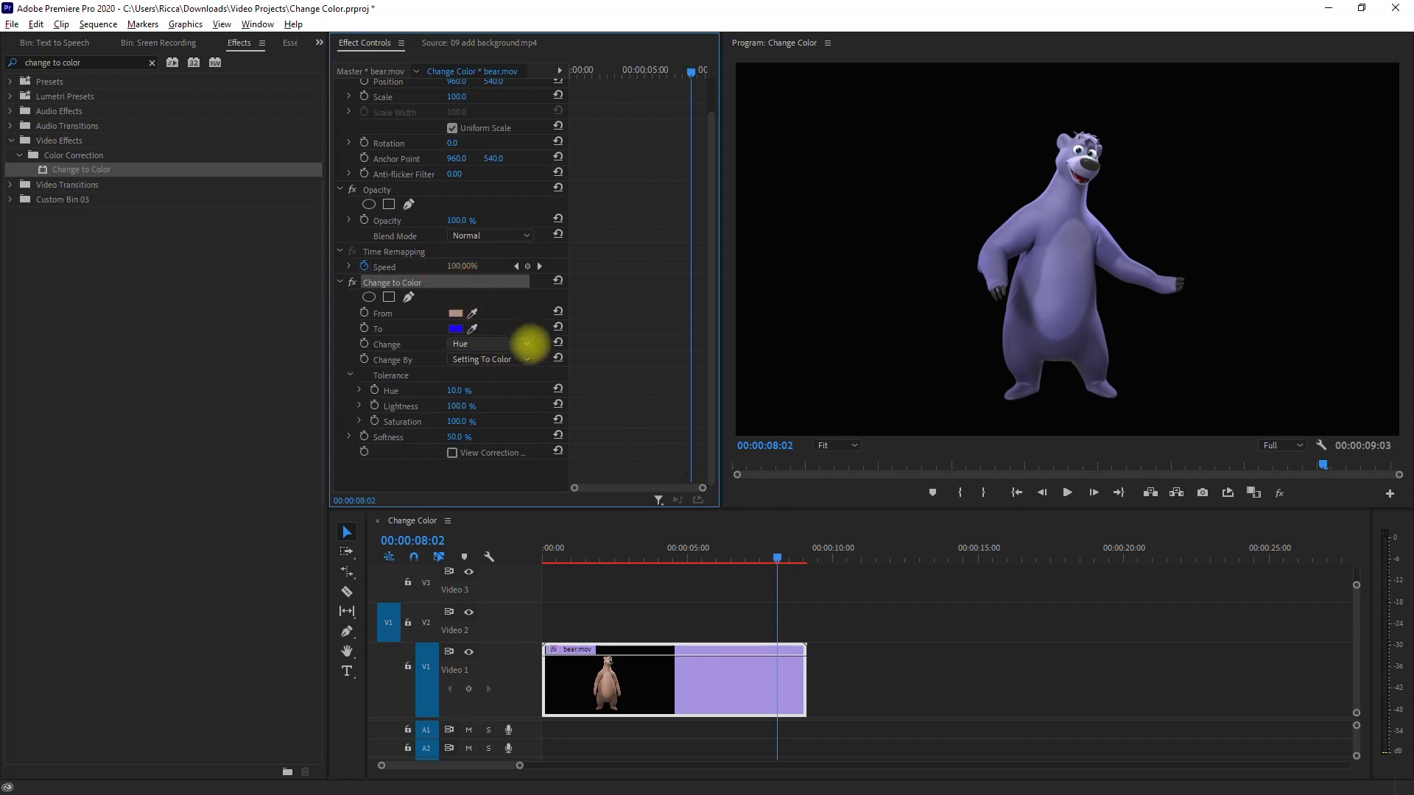
Set Change to Hue & Saturation and Change By to Transforming To Color.
left_click(489, 344)
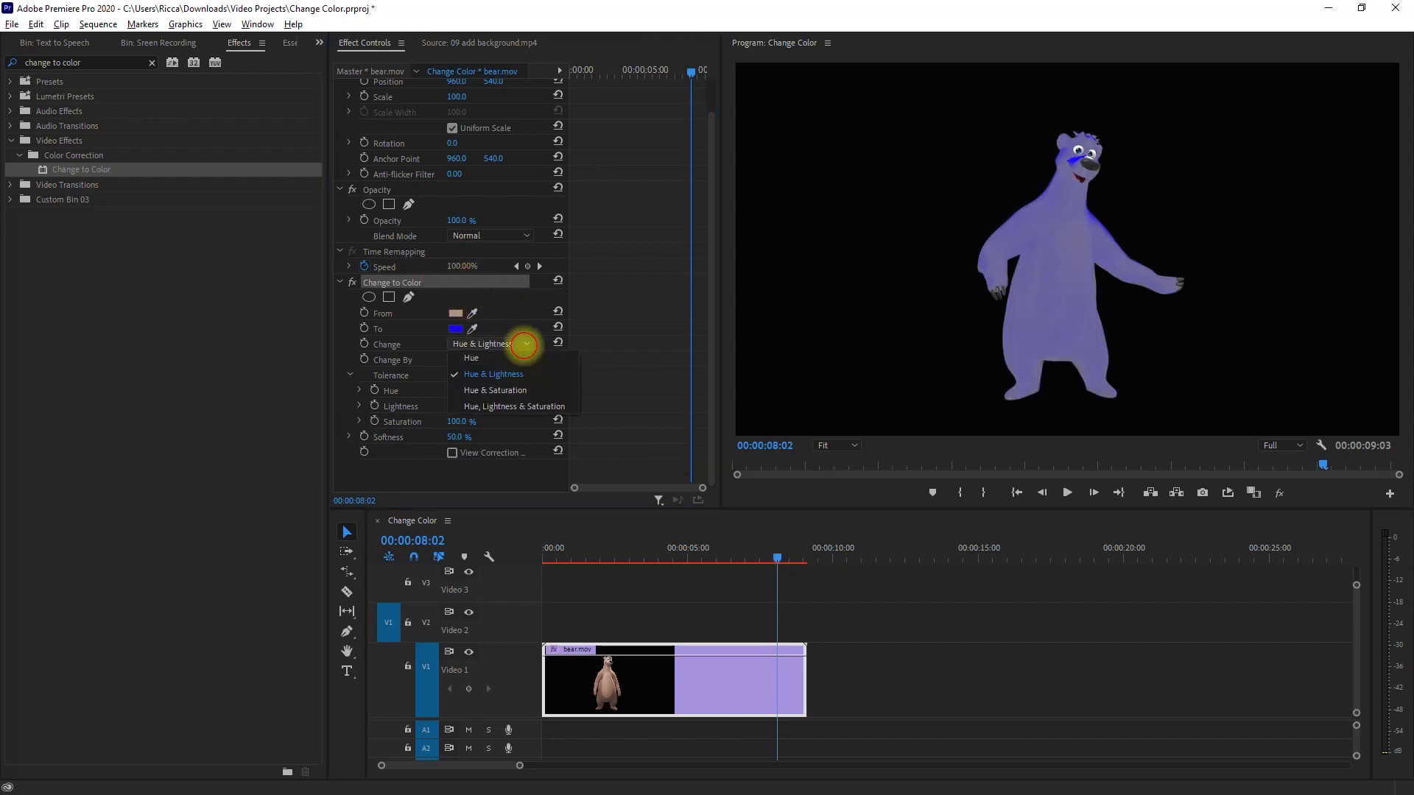
left_click(495, 389)
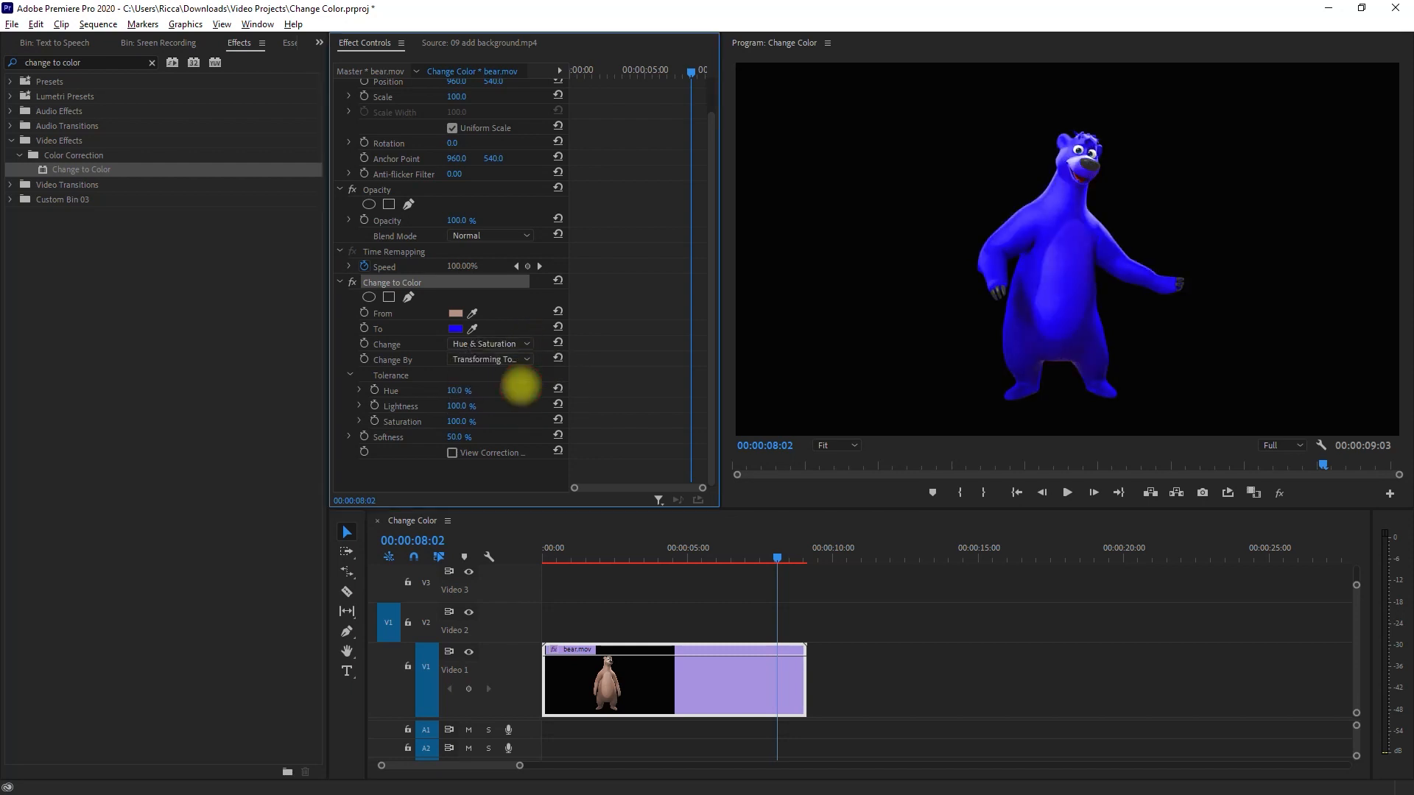
left_click(485, 359)
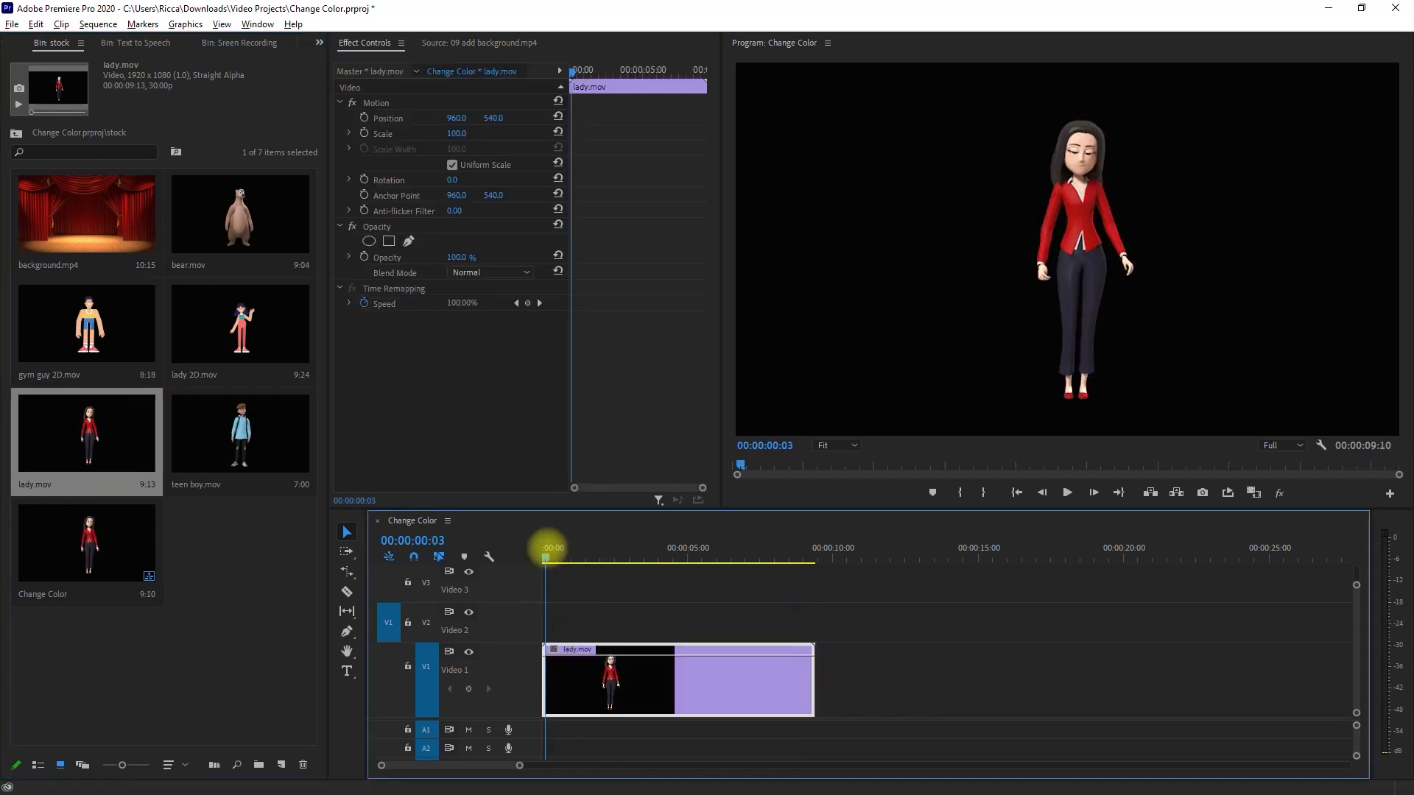
Sample the lady's red jacket as From colour and set green as the To colour.
left_click(320, 43)
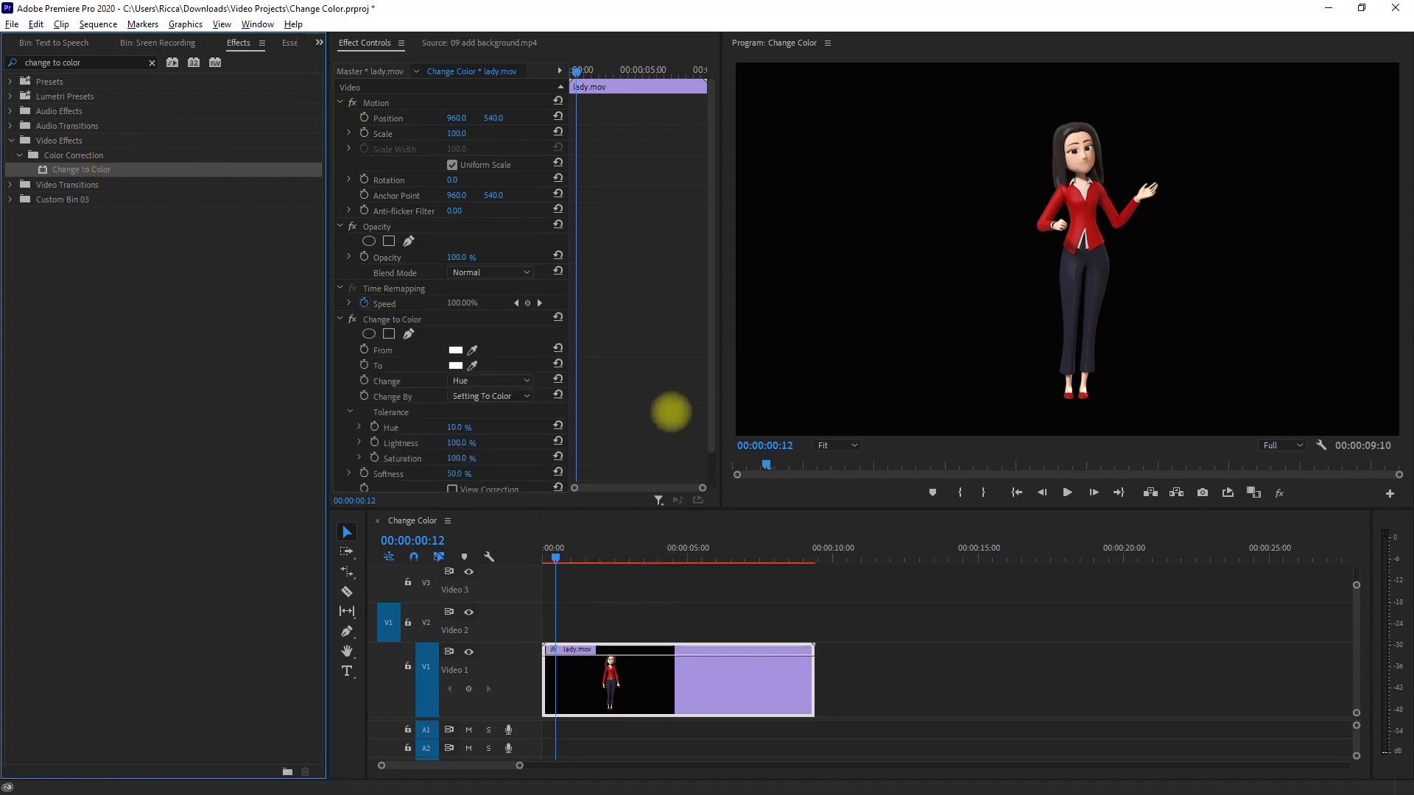
scroll("down", 3)
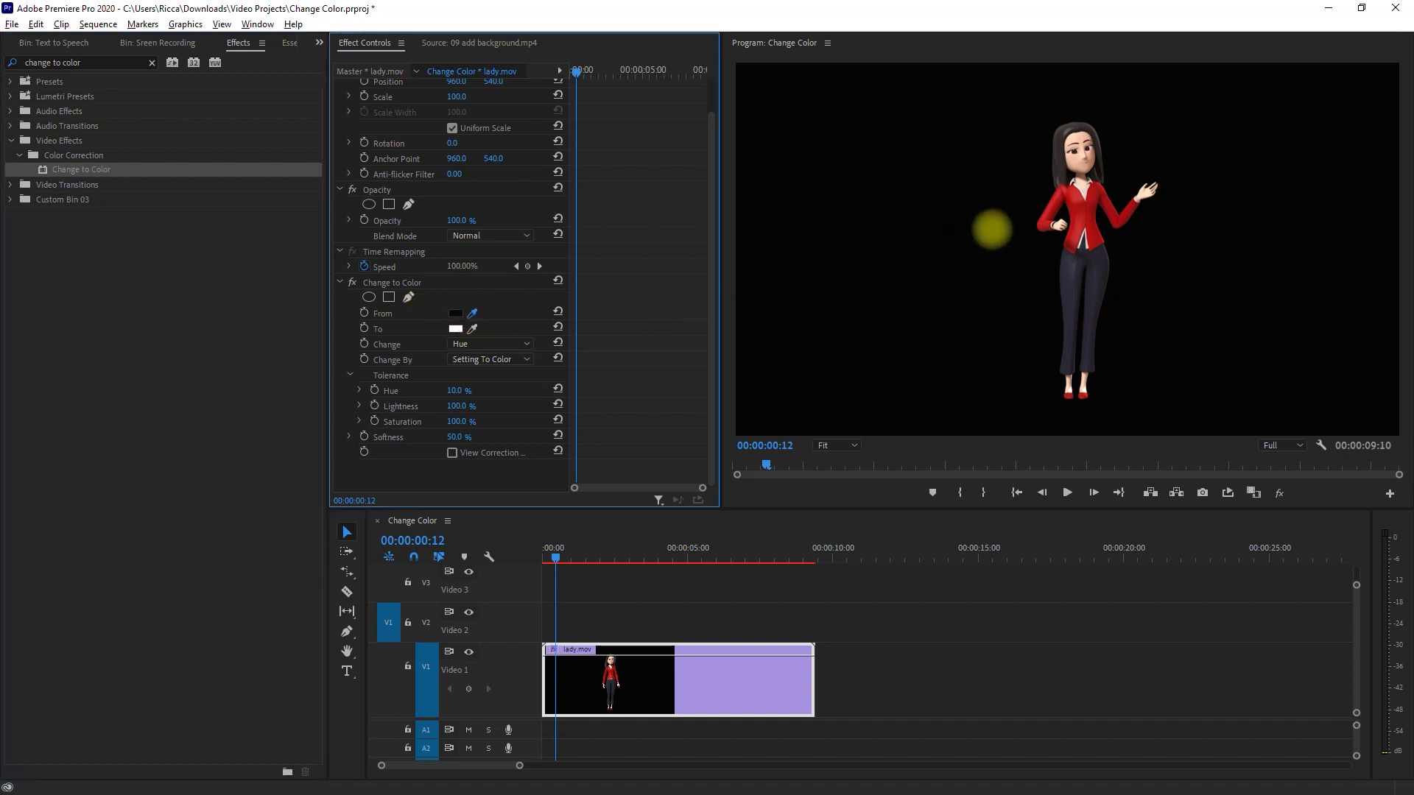
left_click(455, 312)
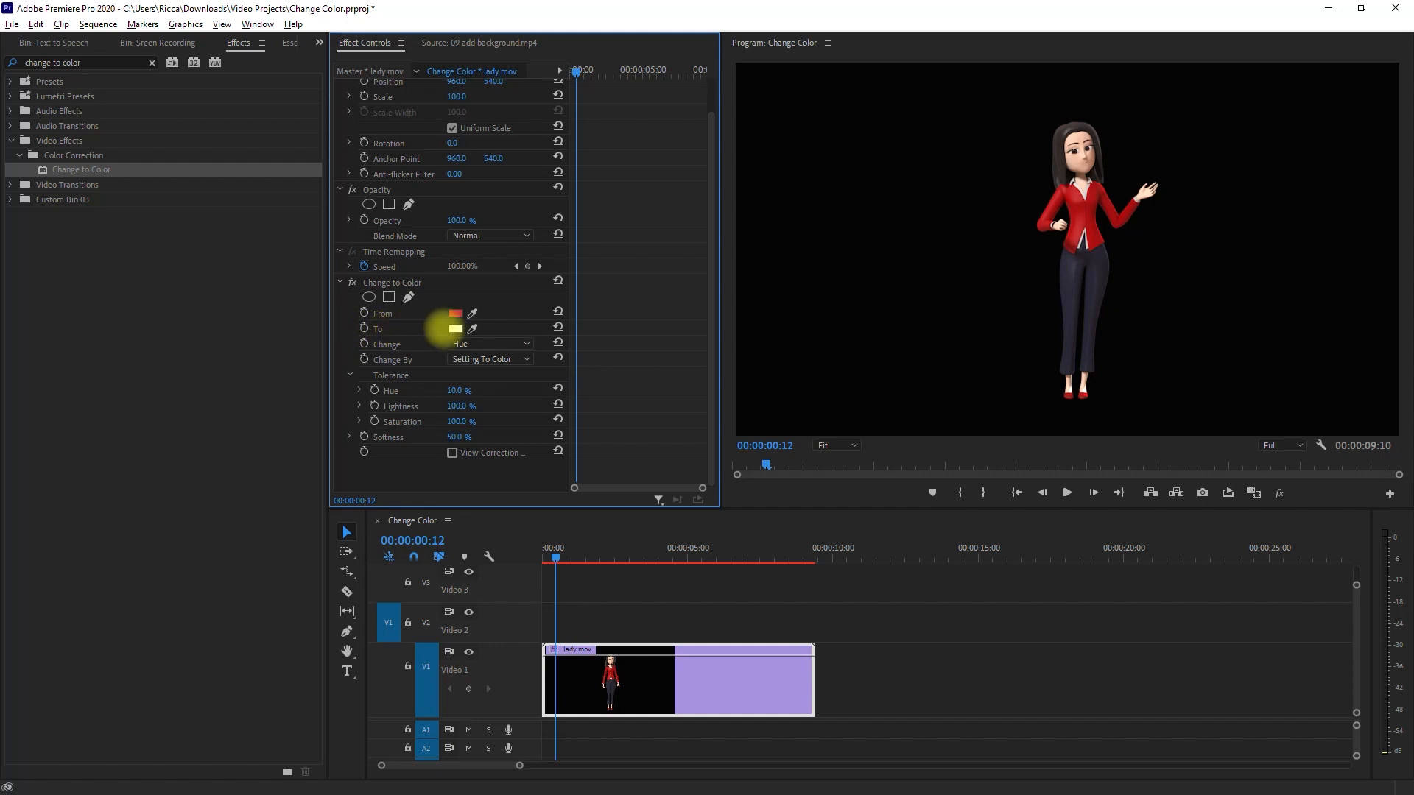
left_click(455, 329)
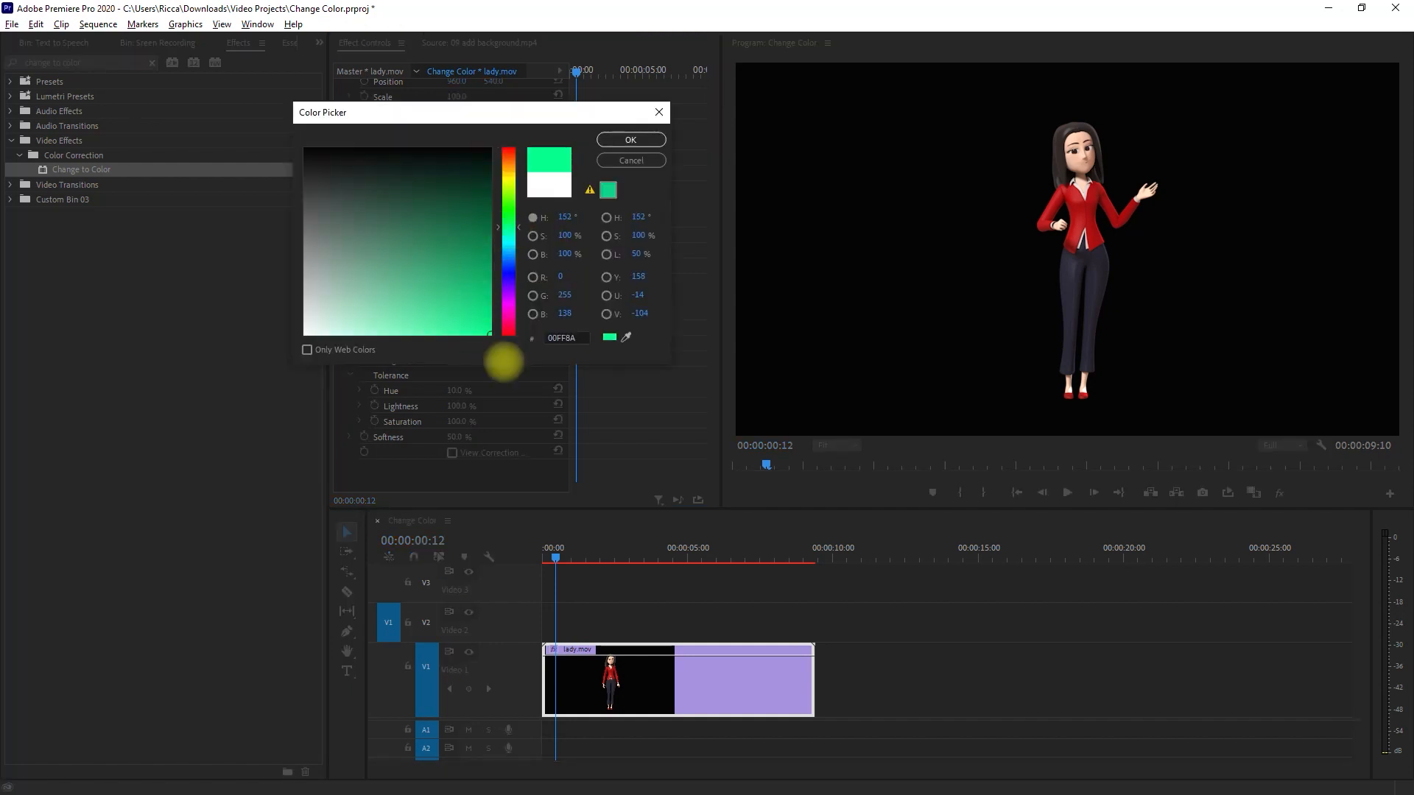
left_click(629, 140)
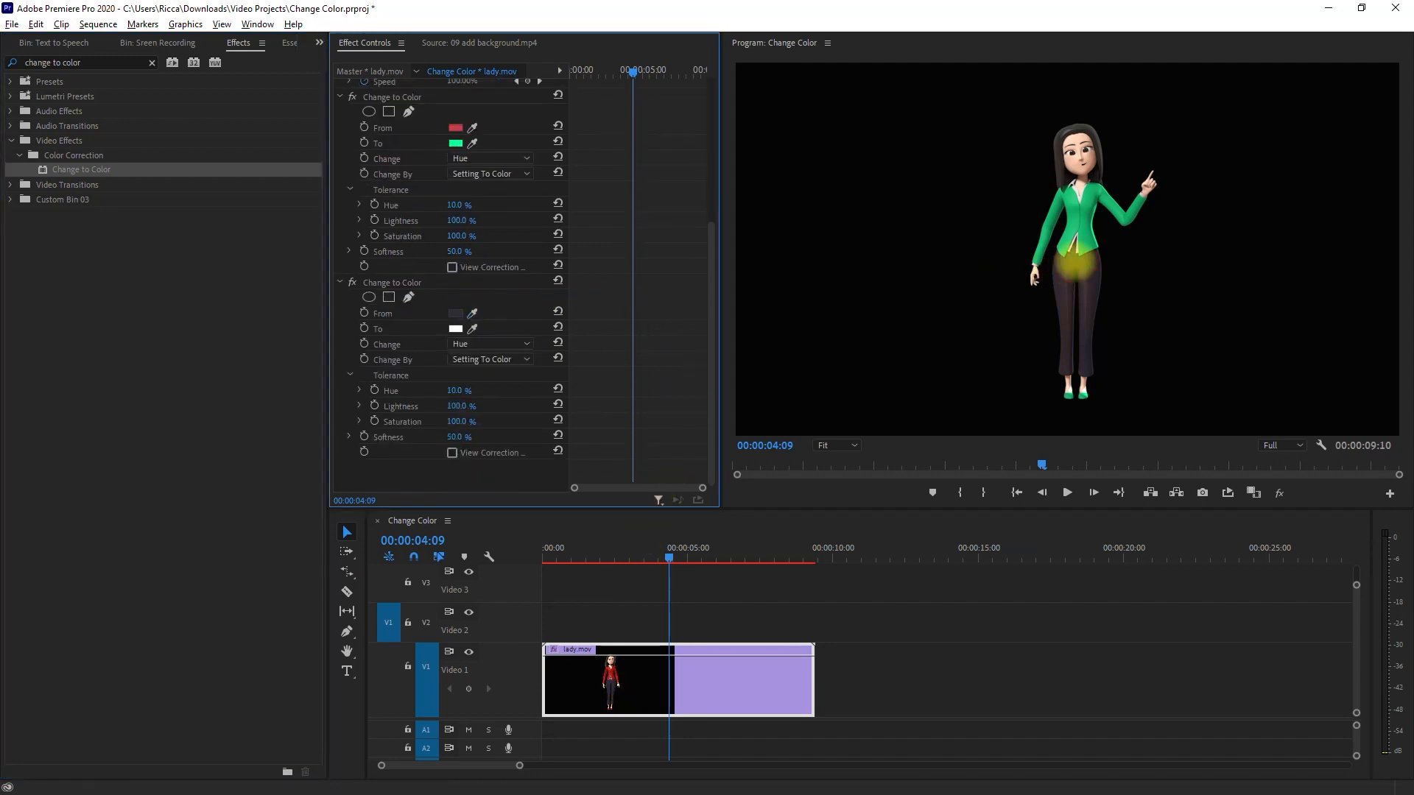
Set the second Change to Color effect's target colour to purple.
left_click(455, 327)
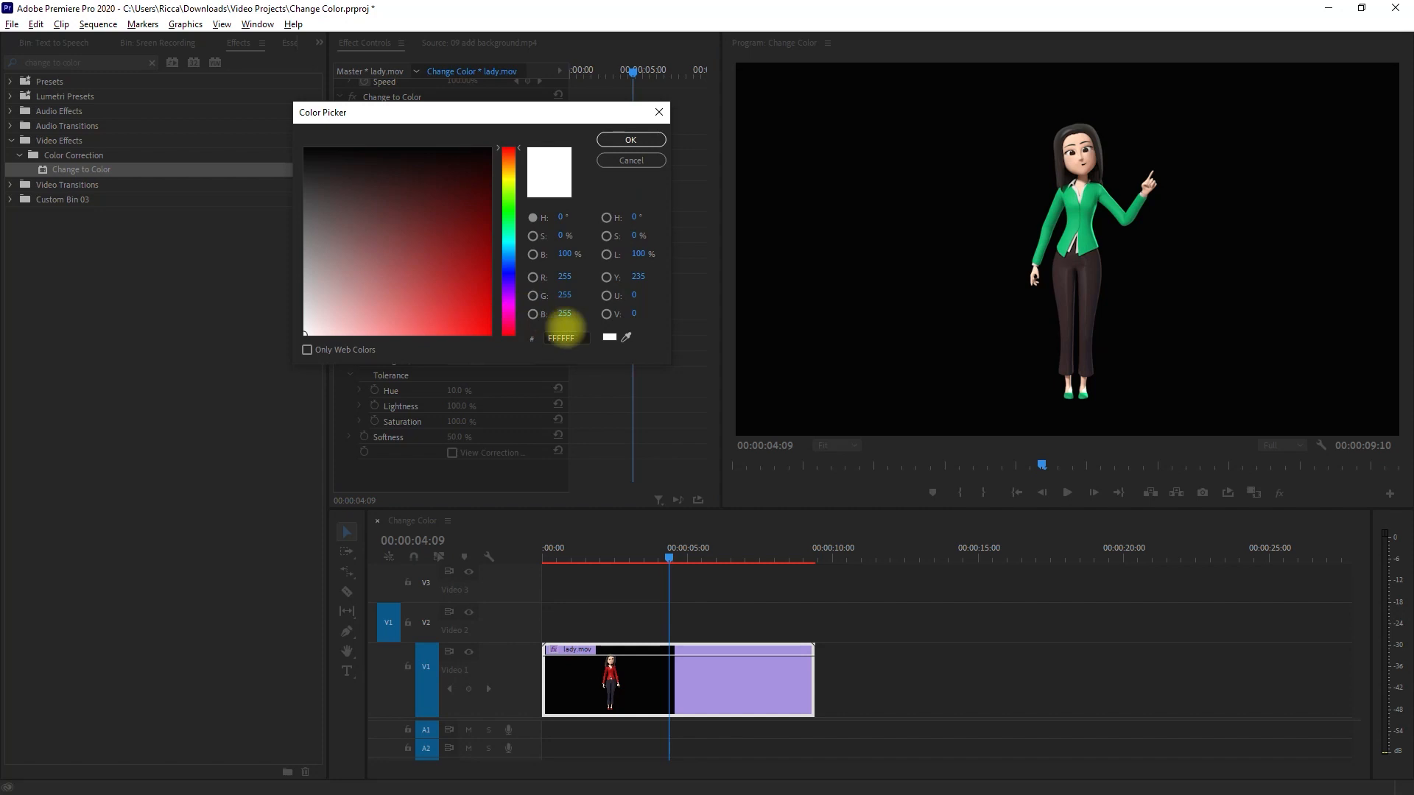
left_click(629, 140)
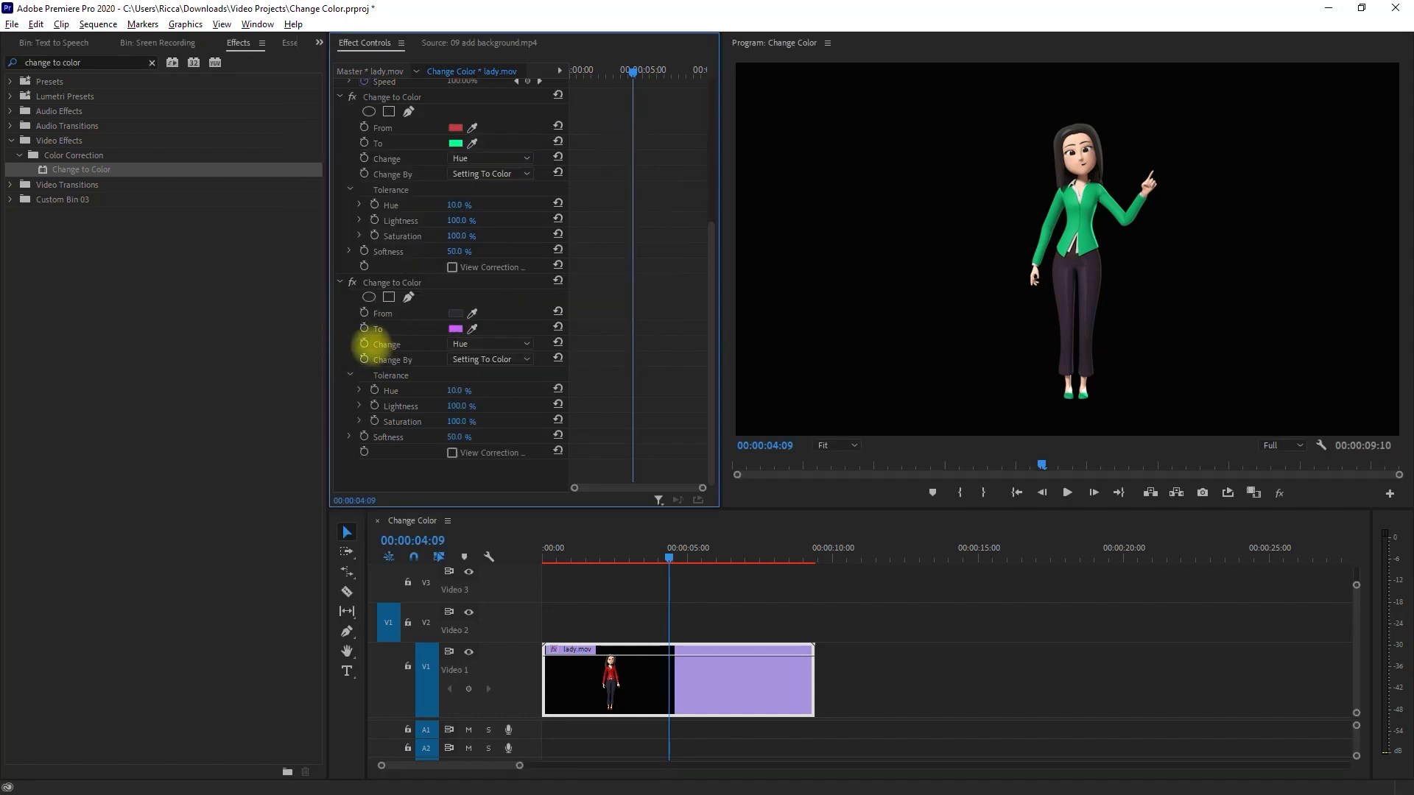
left_click(489, 343)
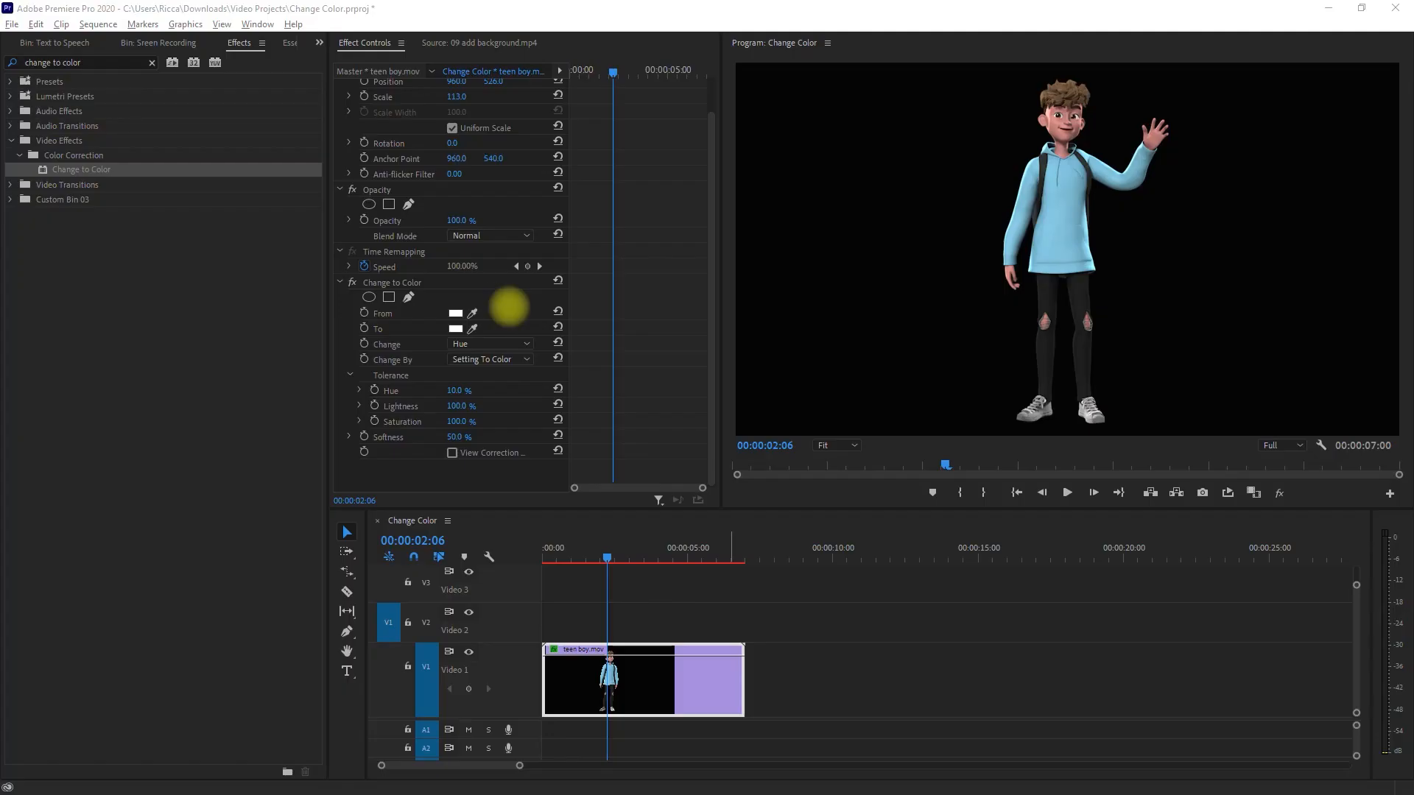
Set the trousers' replacement colour to red with Hue tolerance 25.0.
left_click(457, 312)
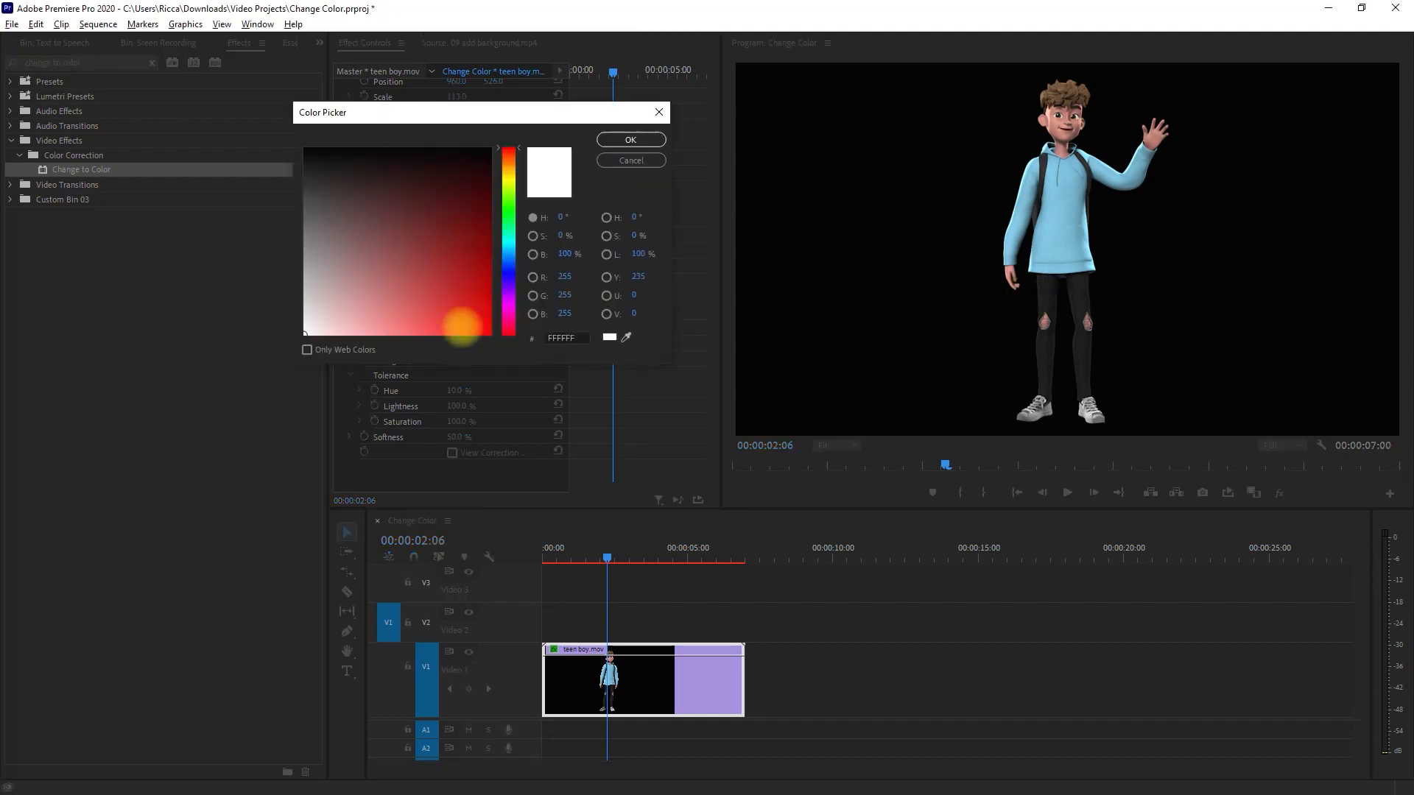
left_click(629, 140)
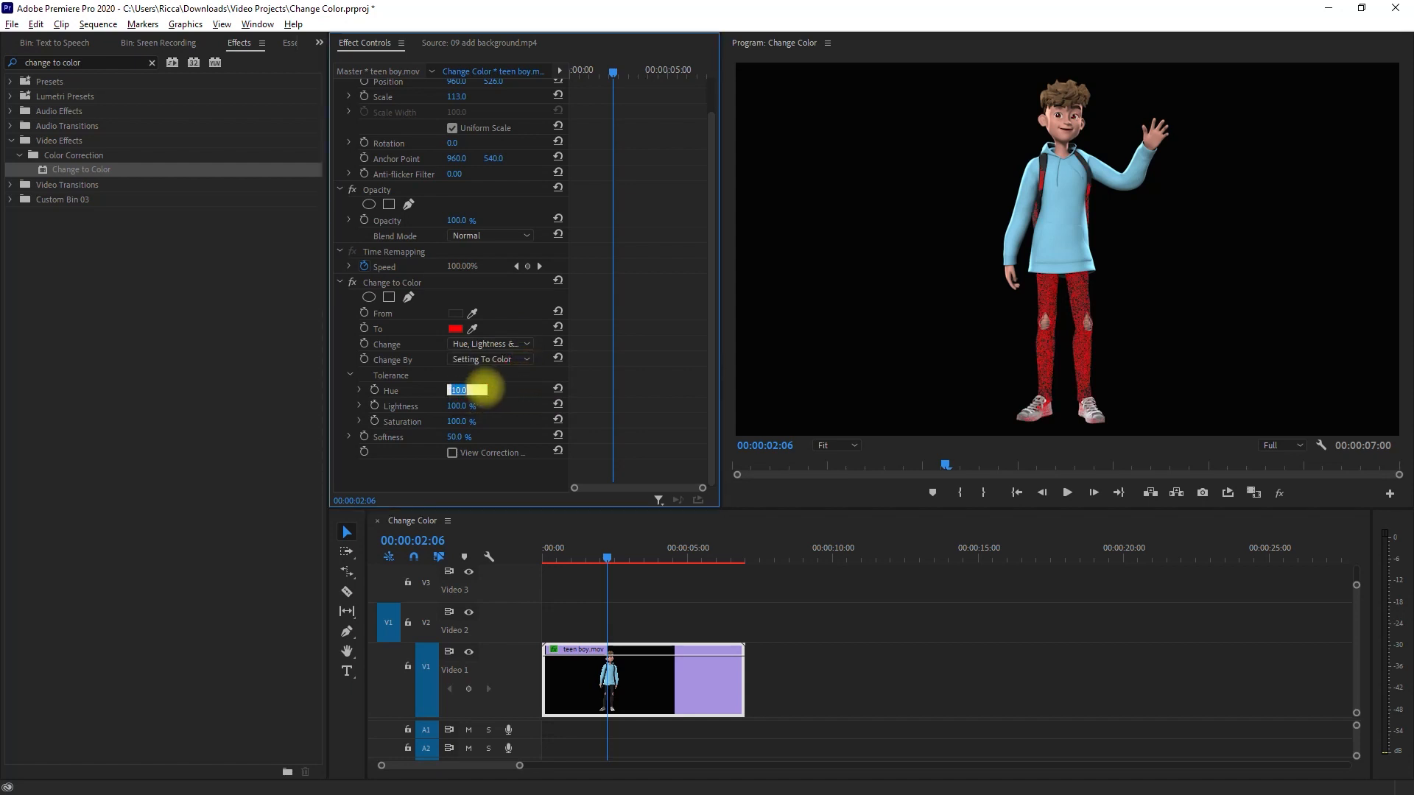
type("25.0")
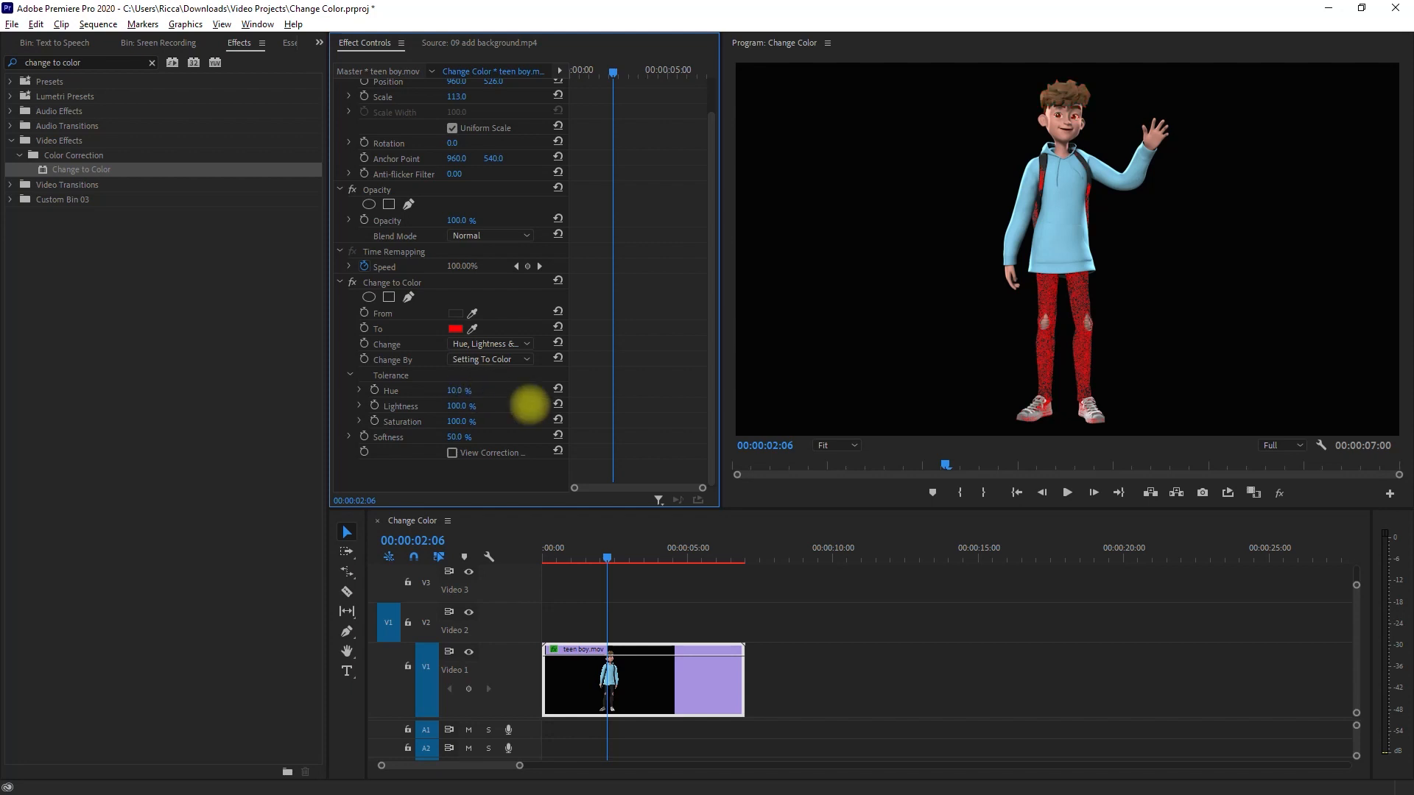
left_click(1067, 492)
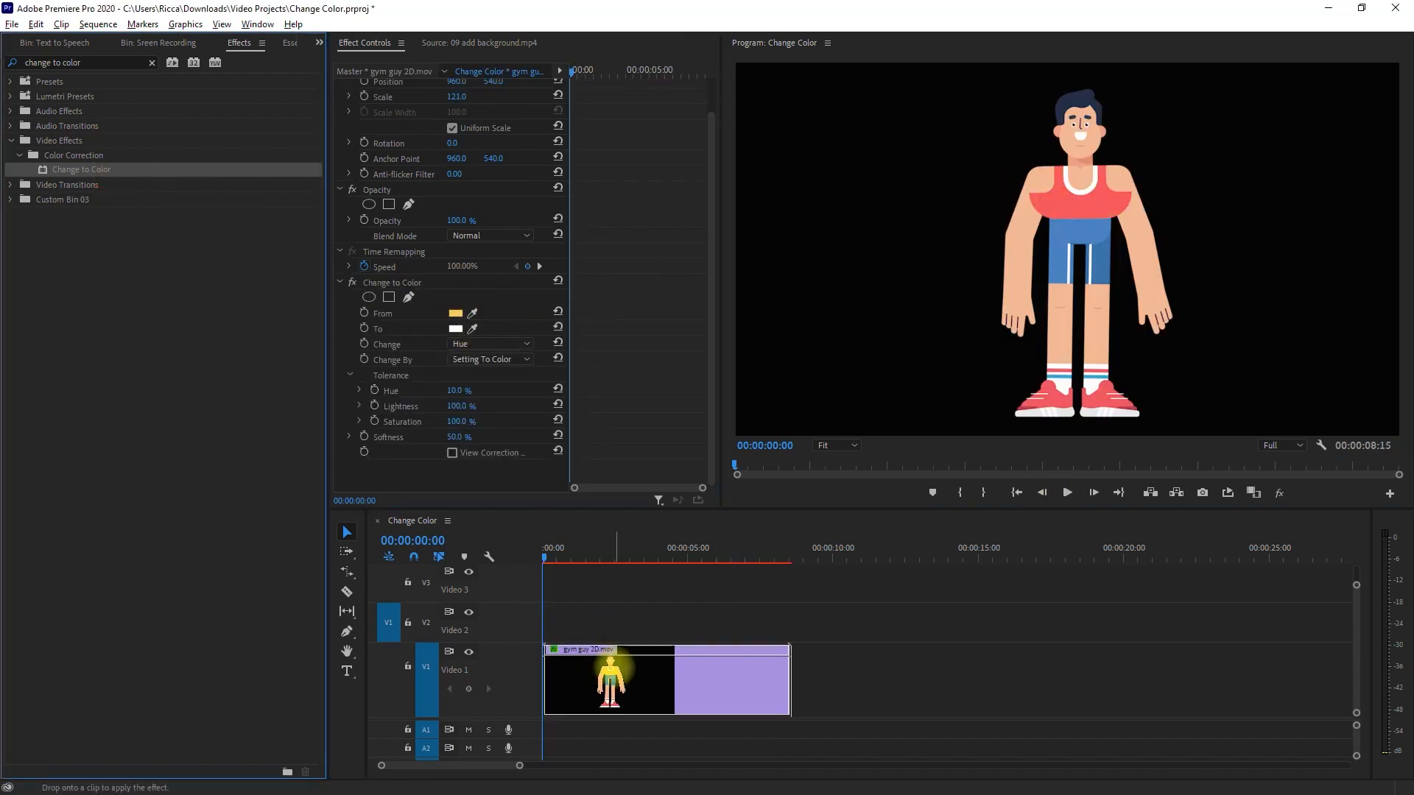
Set green as the replacement colour for the 2D lady's pink clothing.
left_click(455, 312)
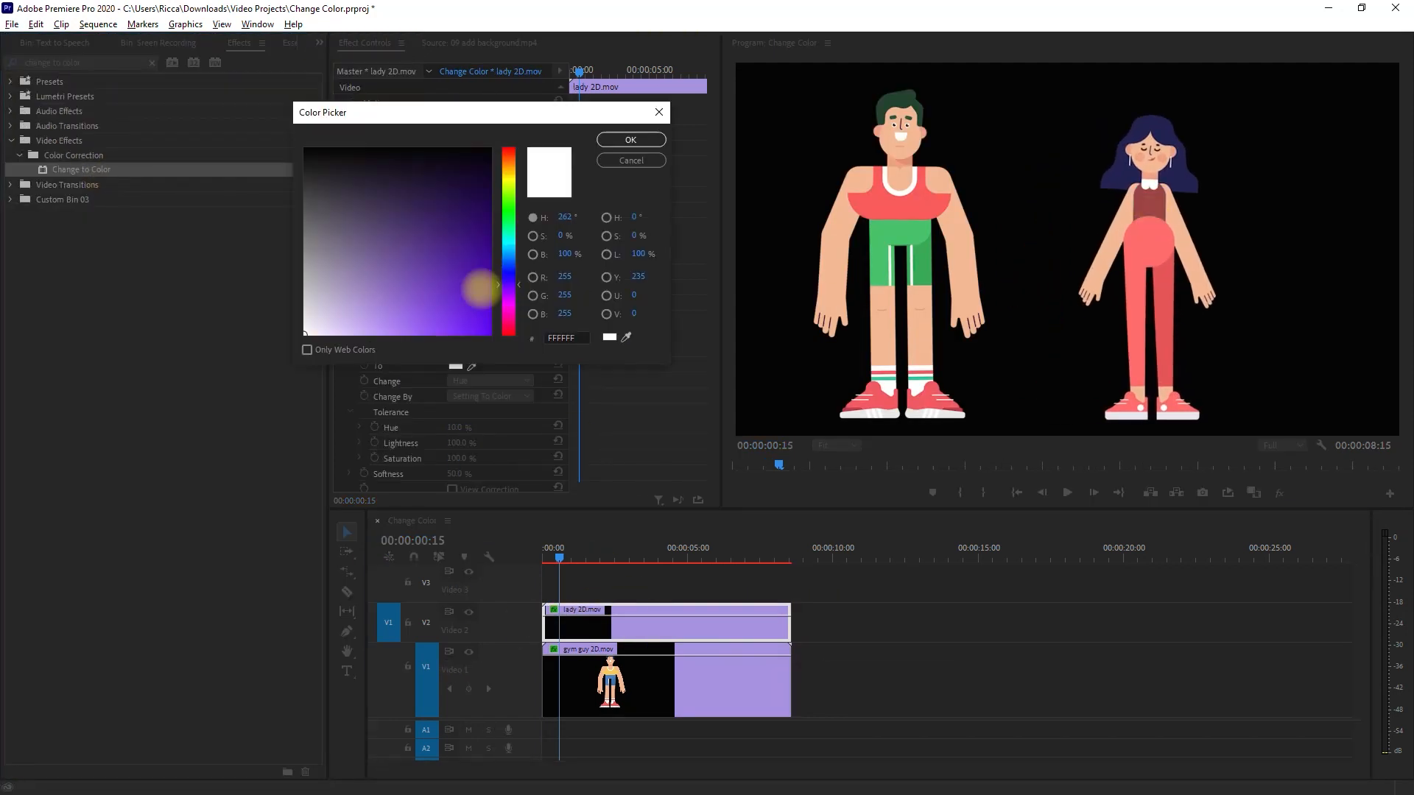
left_click(629, 140)
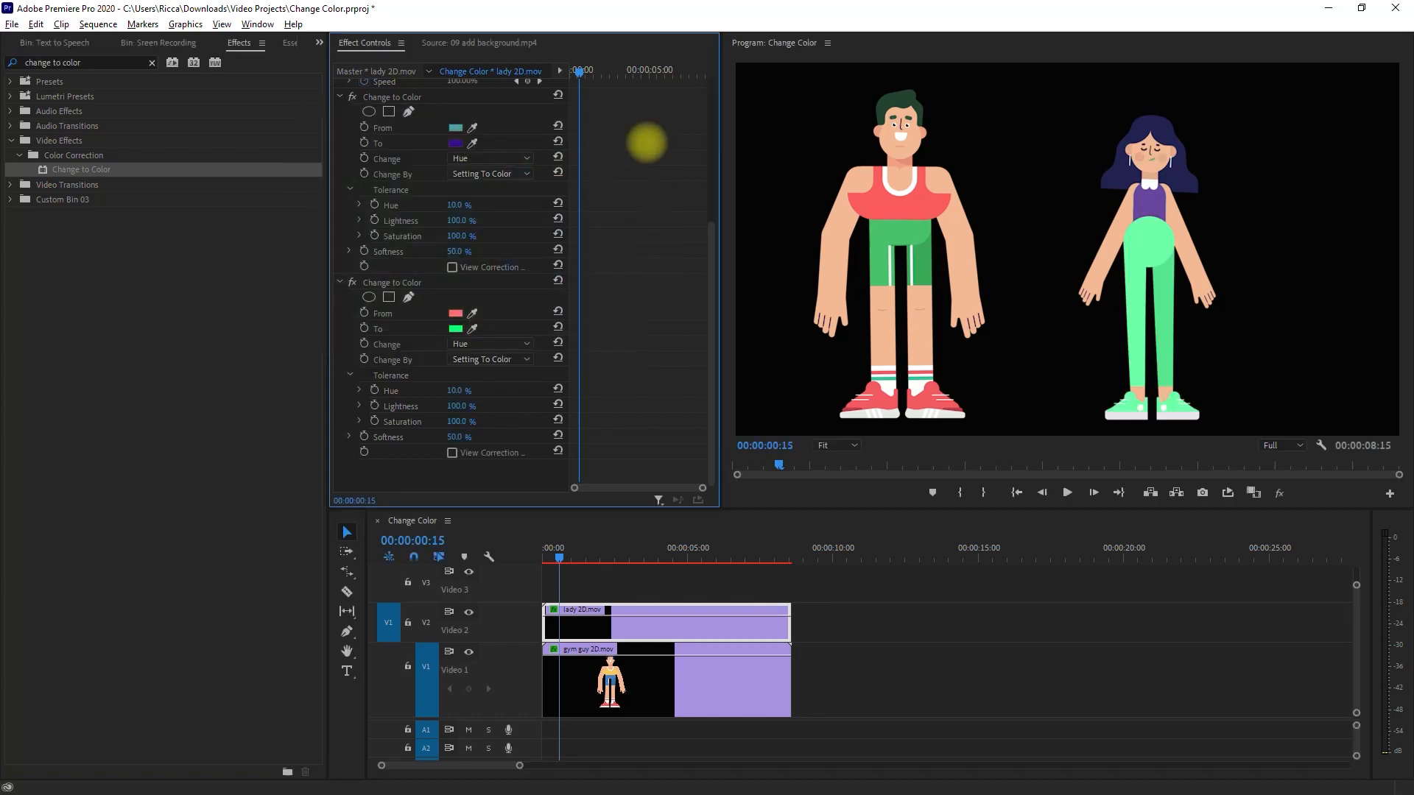